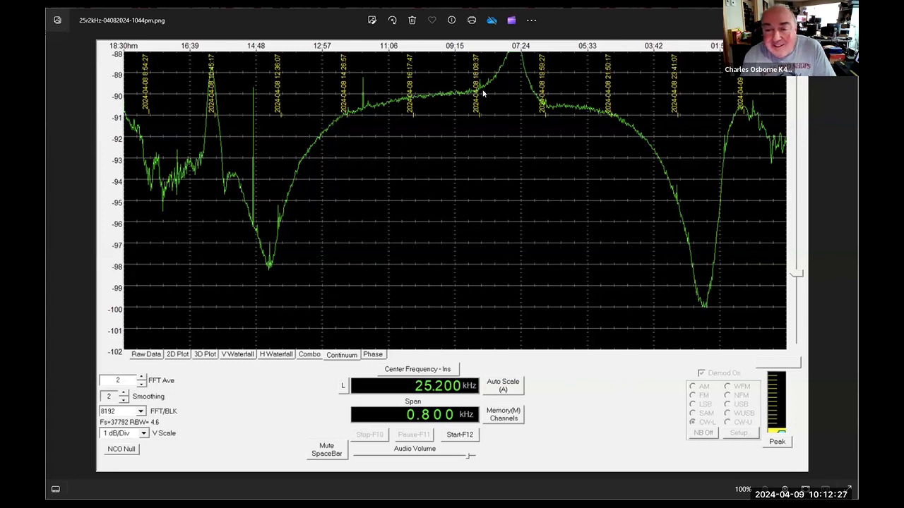
mouse_move(519, 63)
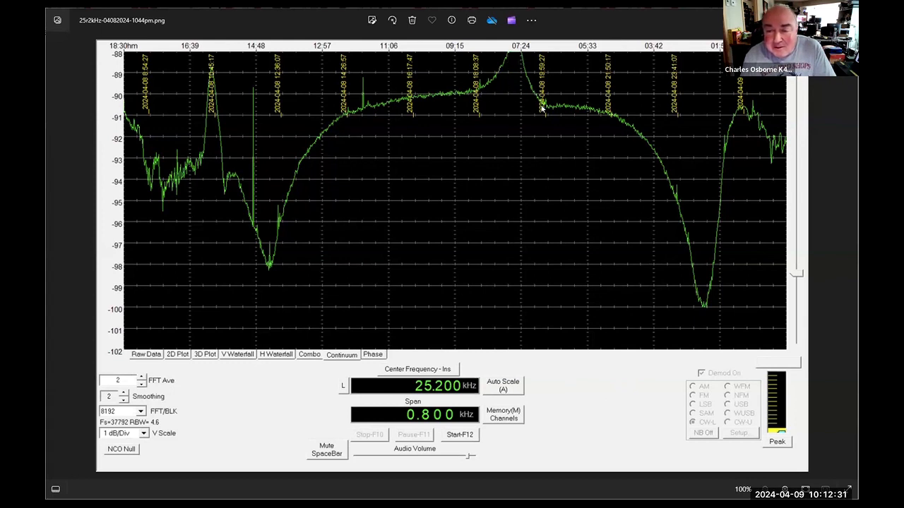
mouse_move(481, 92)
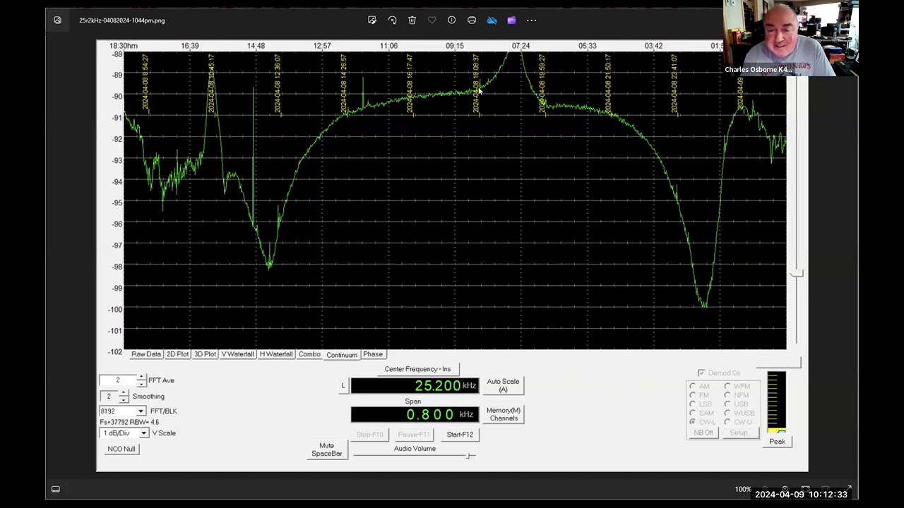
mouse_move(468, 113)
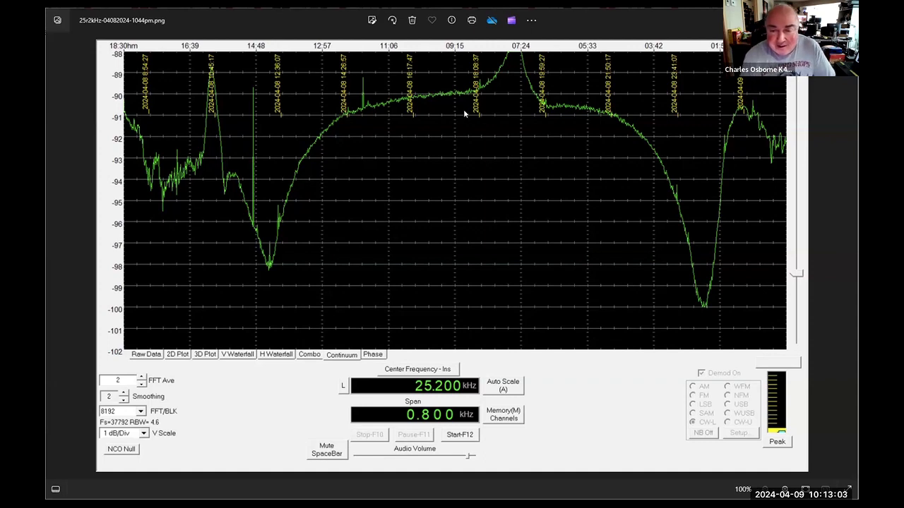
mouse_move(456, 105)
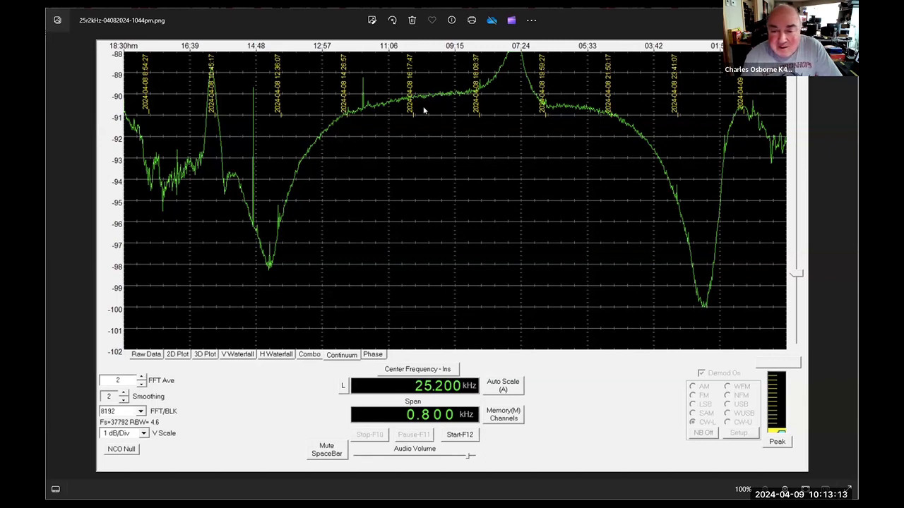
mouse_move(483, 102)
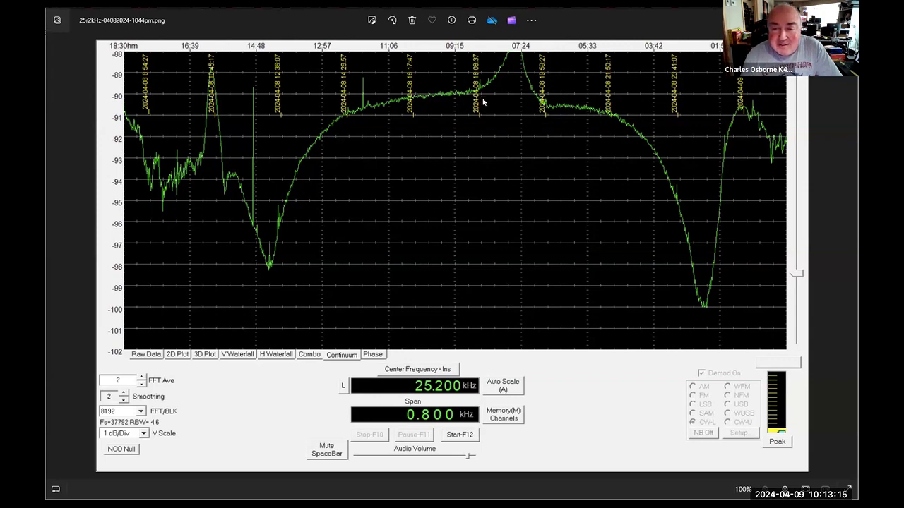
mouse_move(477, 140)
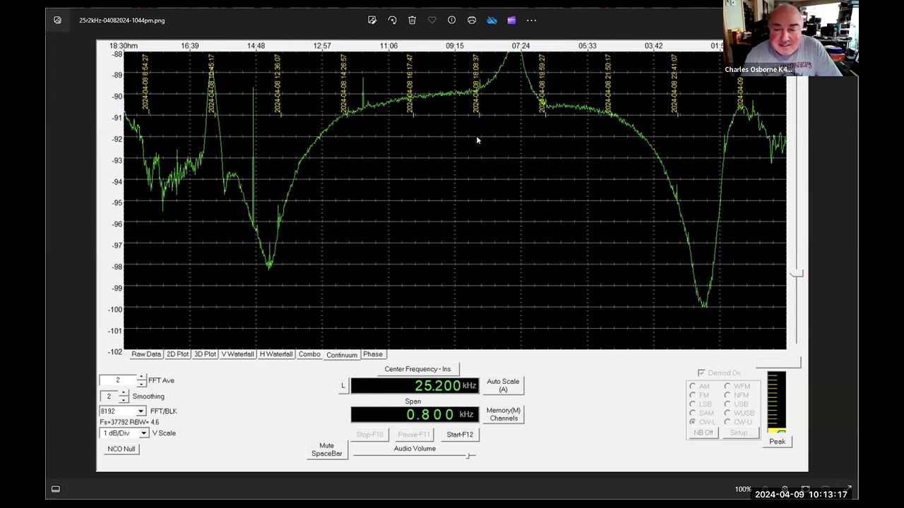
mouse_move(487, 117)
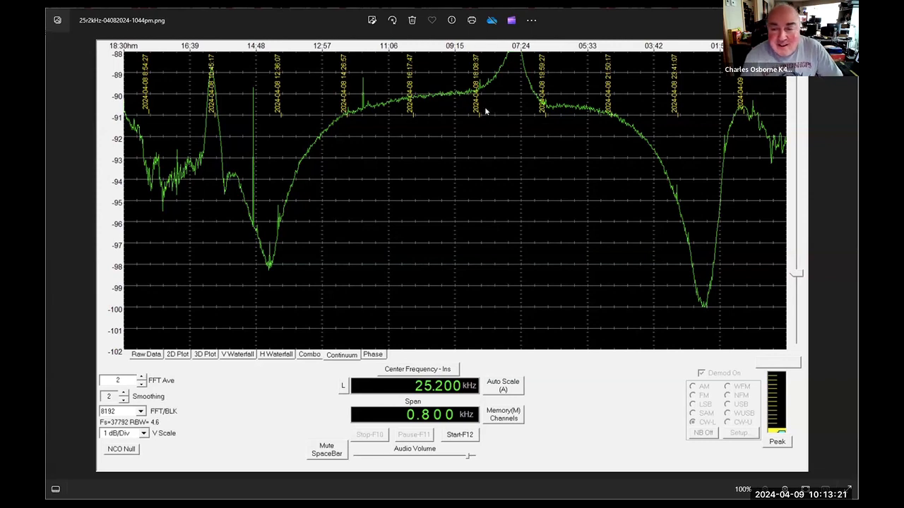
mouse_move(510, 55)
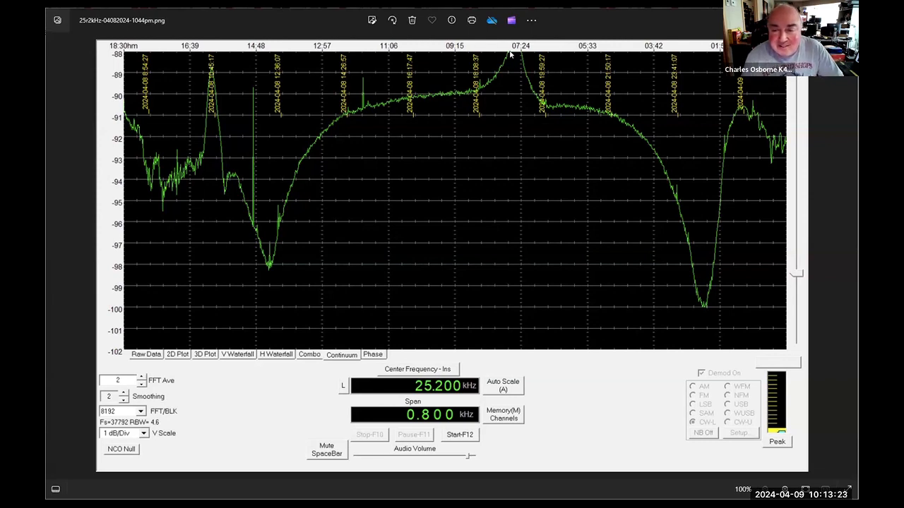
mouse_move(494, 135)
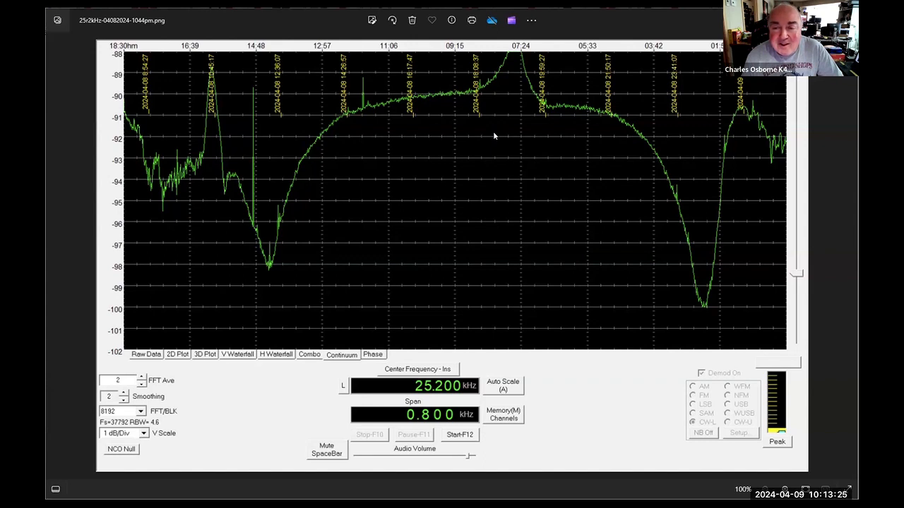
mouse_move(510, 85)
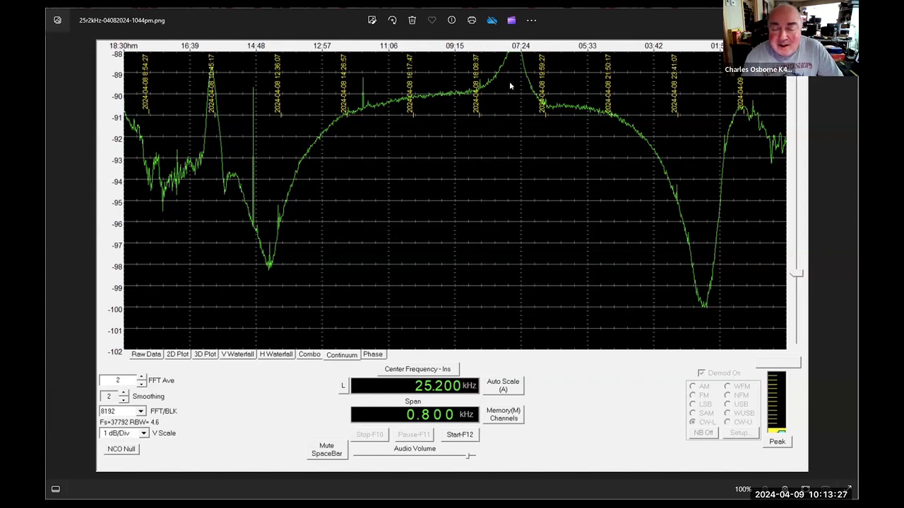
mouse_move(504, 99)
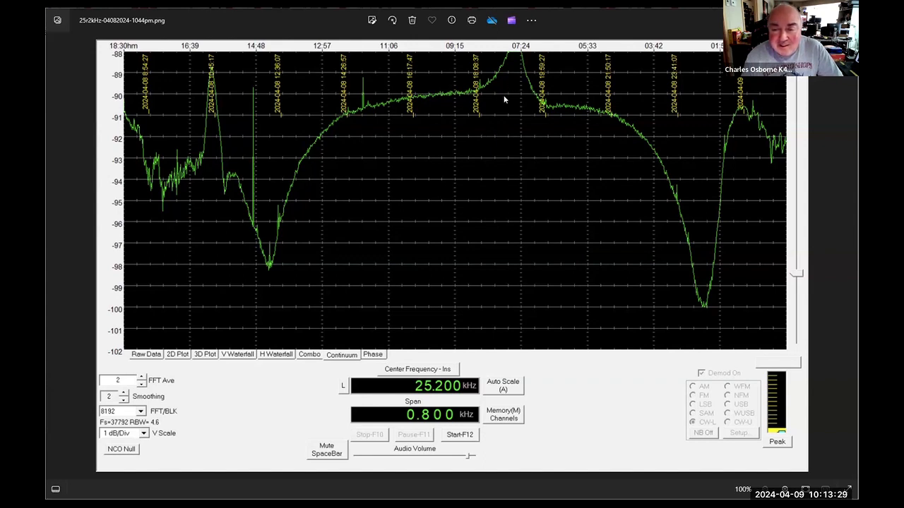
mouse_move(500, 115)
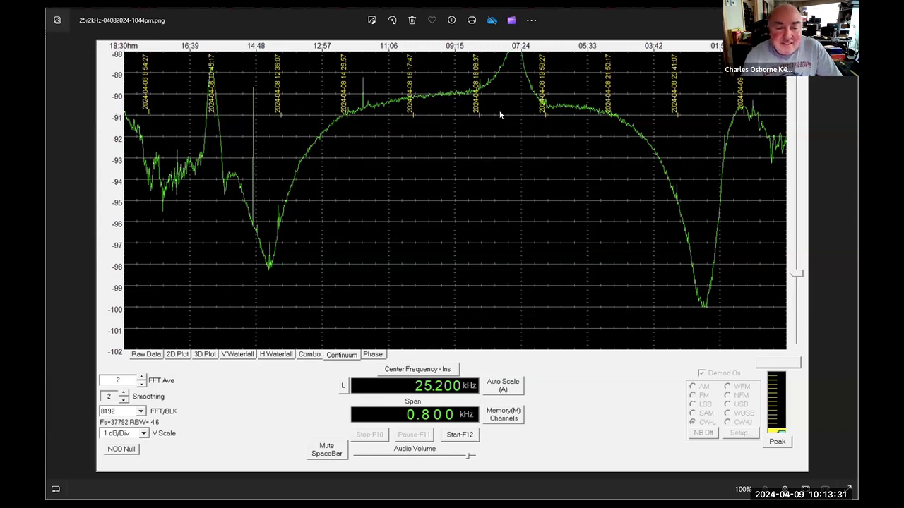
mouse_move(500, 104)
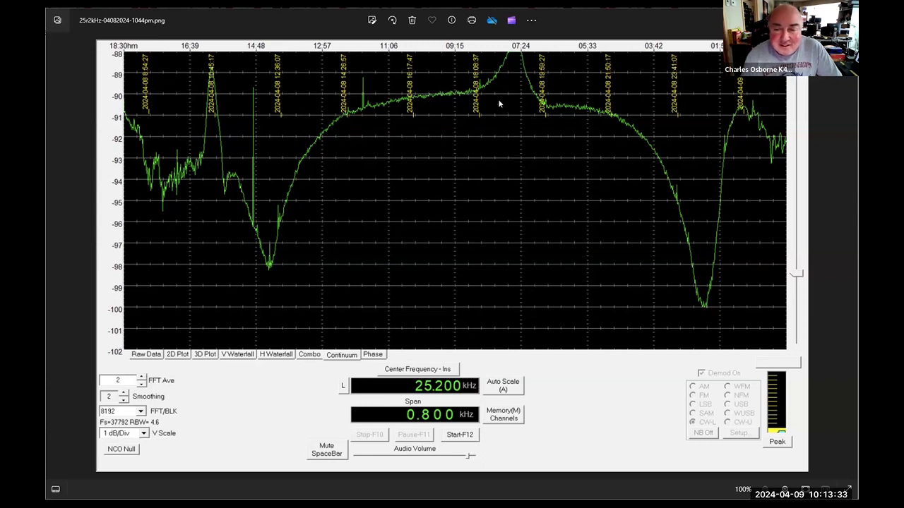
mouse_move(516, 53)
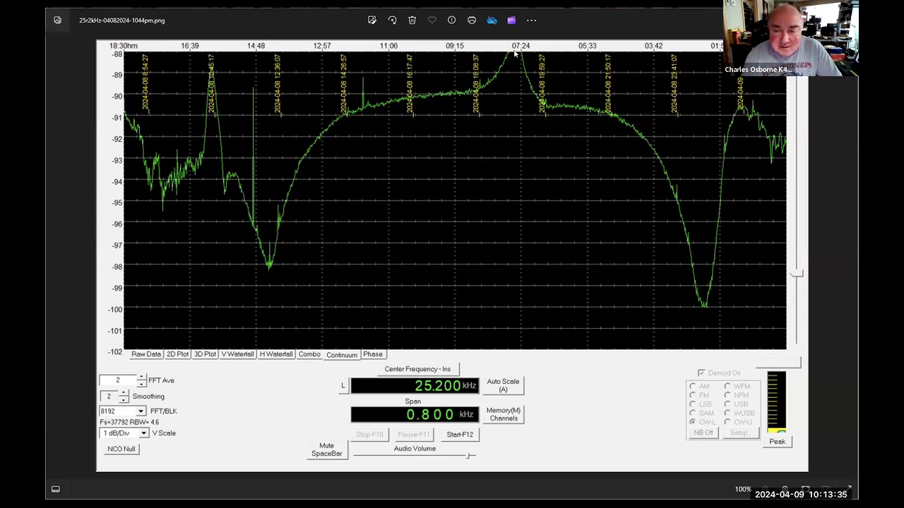
mouse_move(493, 131)
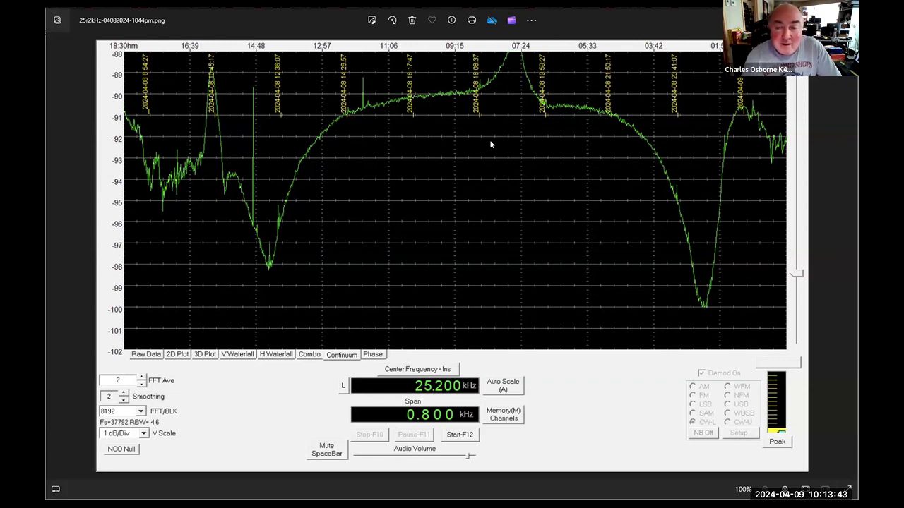
mouse_move(582, 326)
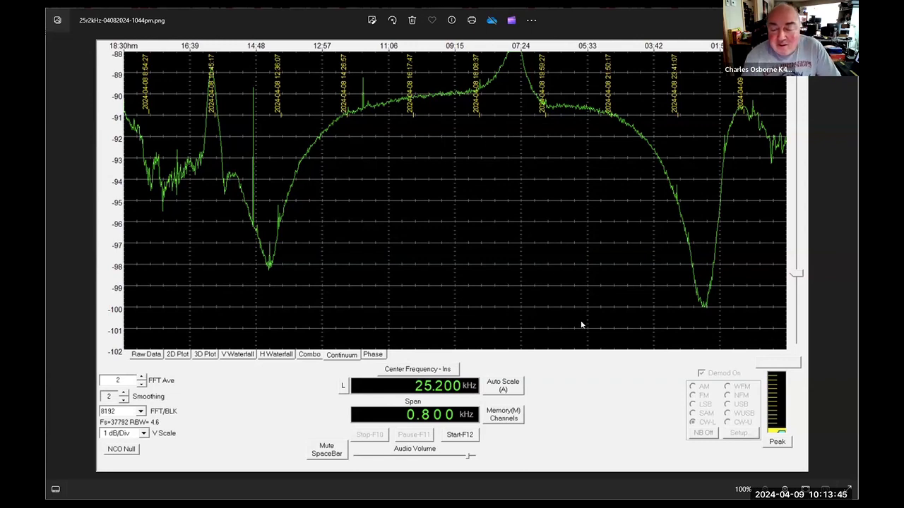
mouse_move(578, 377)
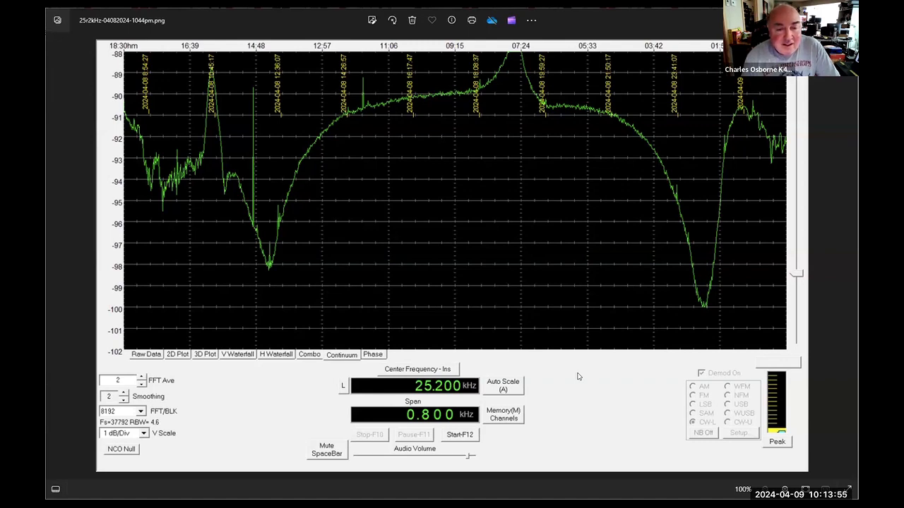
mouse_move(571, 369)
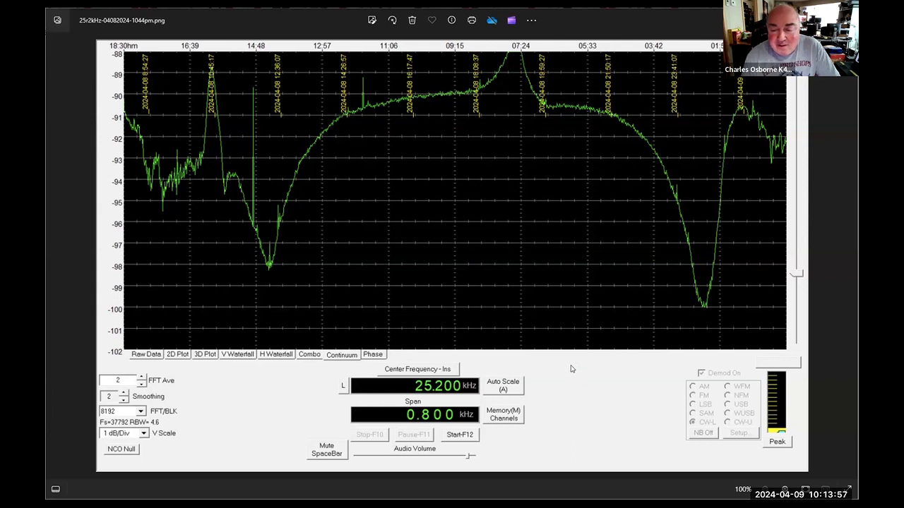
mouse_move(576, 373)
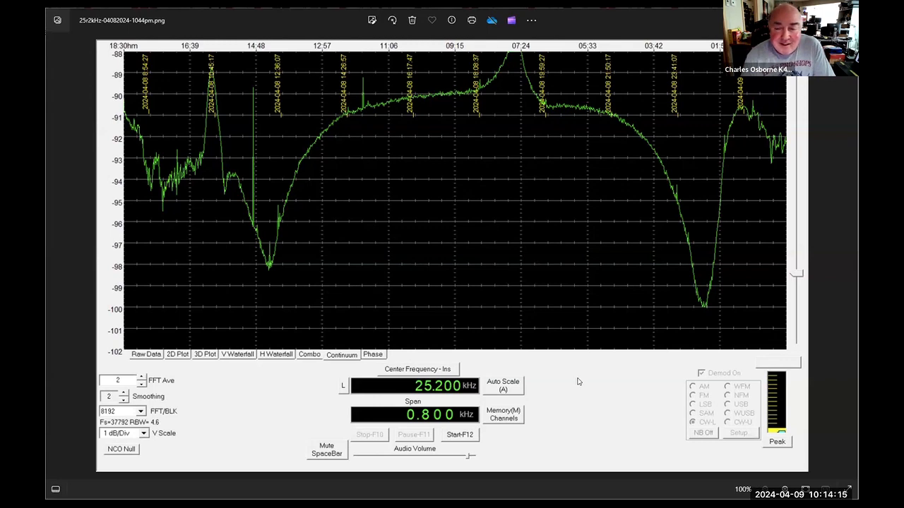
mouse_move(464, 172)
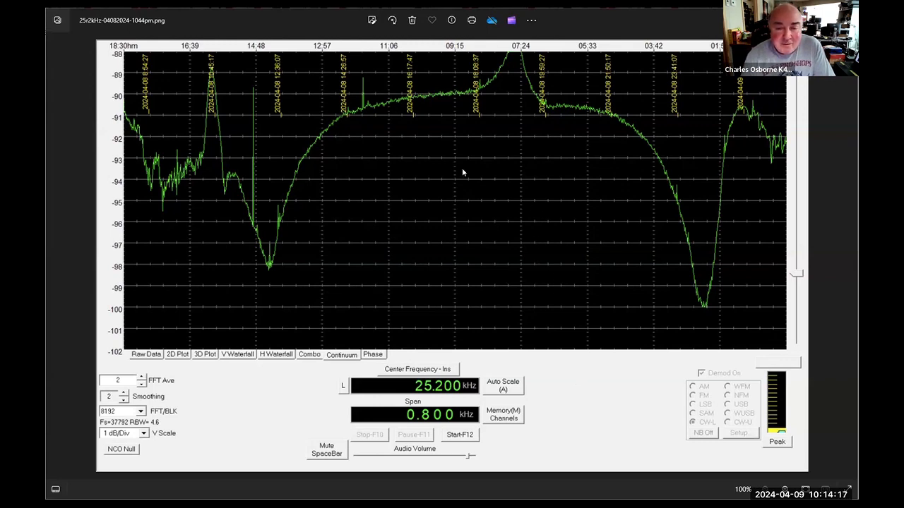
mouse_move(401, 98)
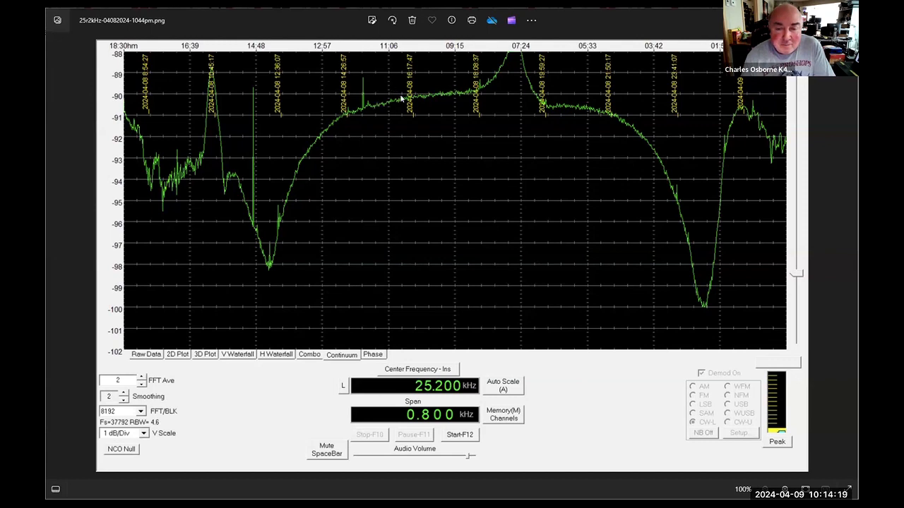
mouse_move(388, 87)
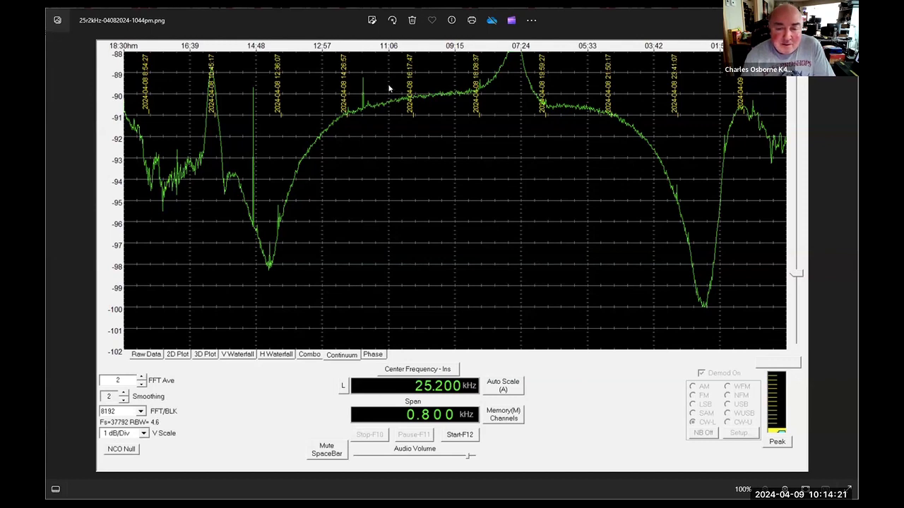
mouse_move(376, 132)
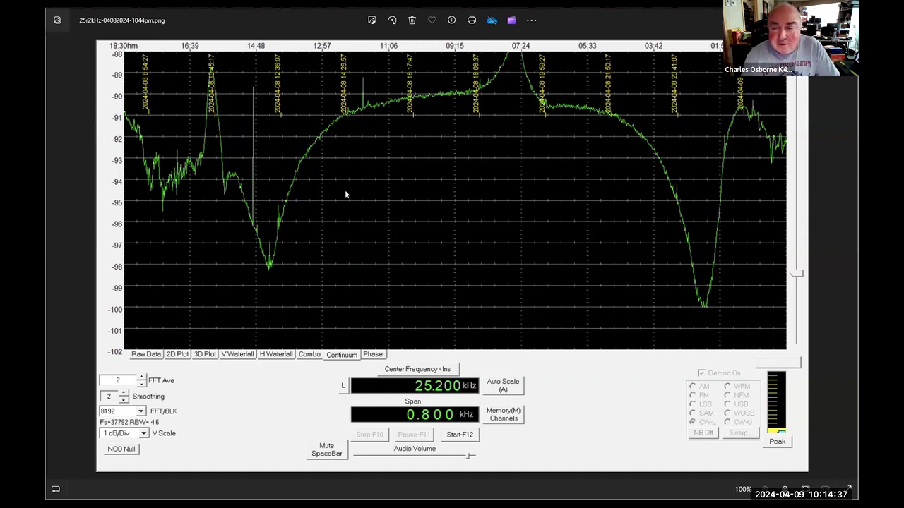
mouse_move(602, 172)
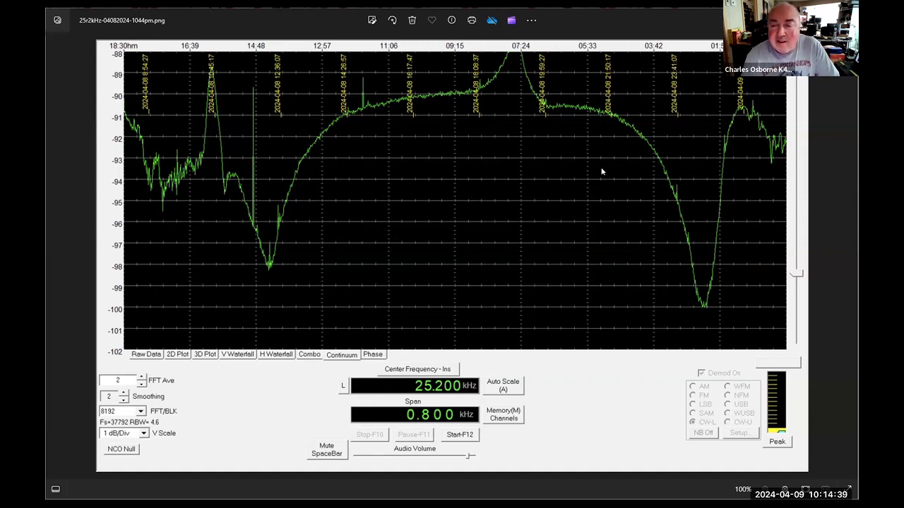
mouse_move(593, 151)
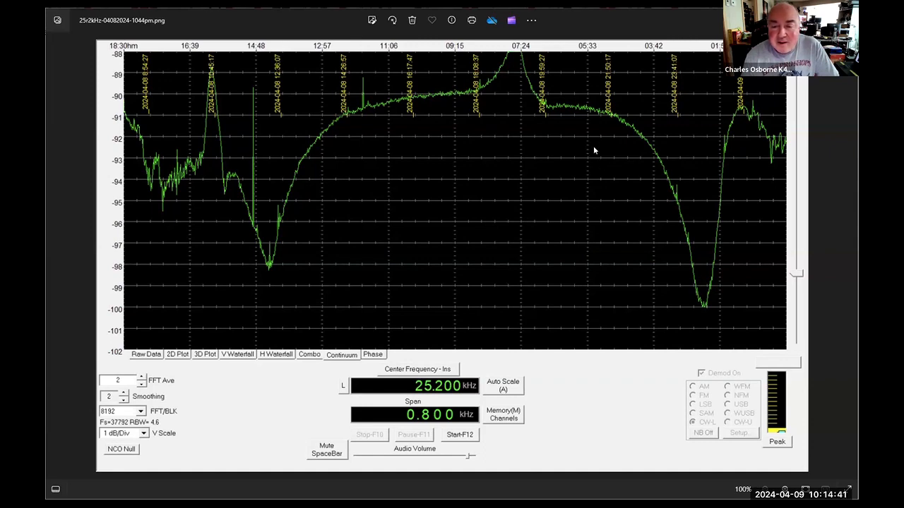
mouse_move(424, 227)
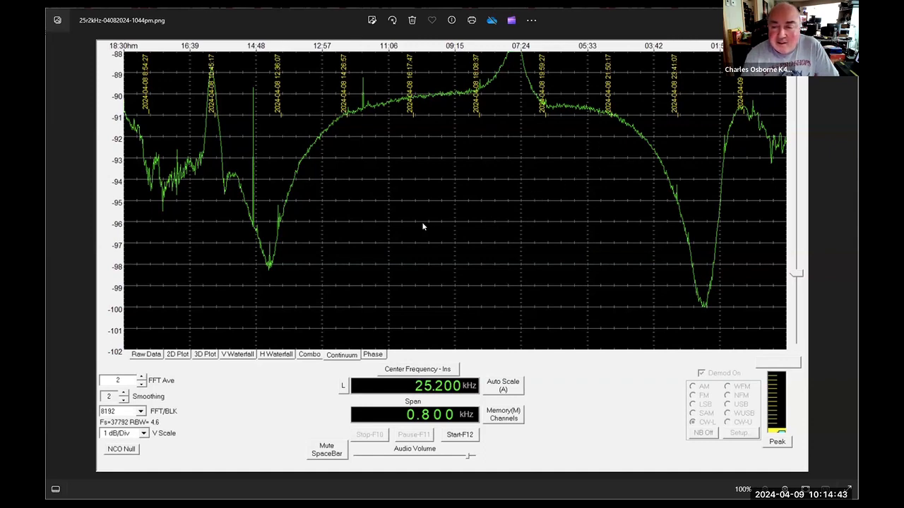
mouse_move(419, 116)
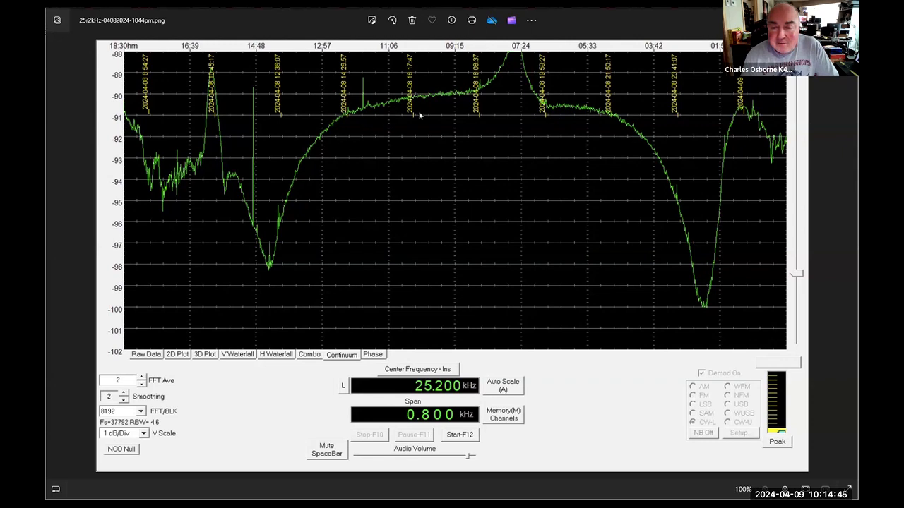
mouse_move(533, 69)
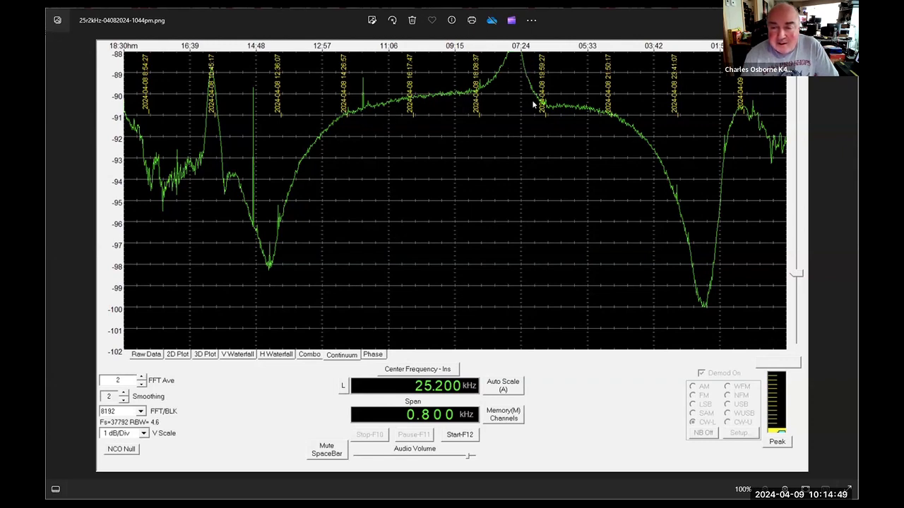
mouse_move(513, 134)
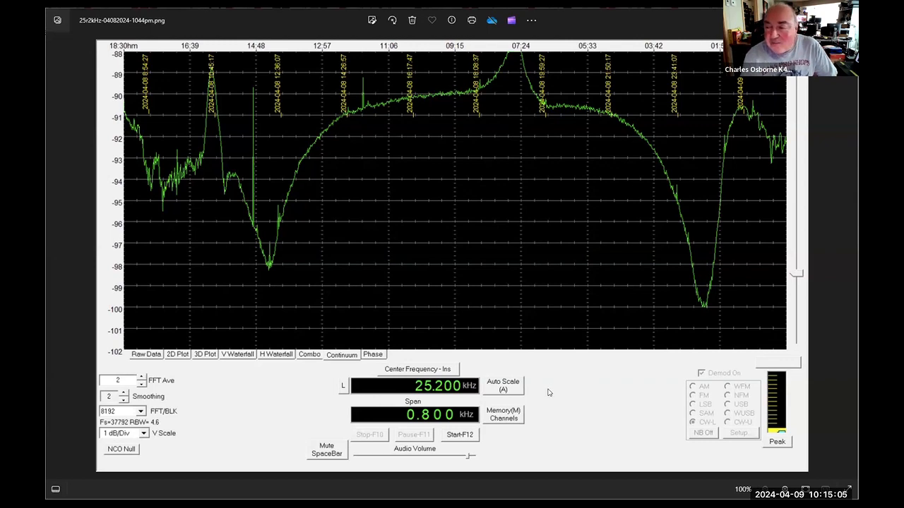
mouse_move(598, 370)
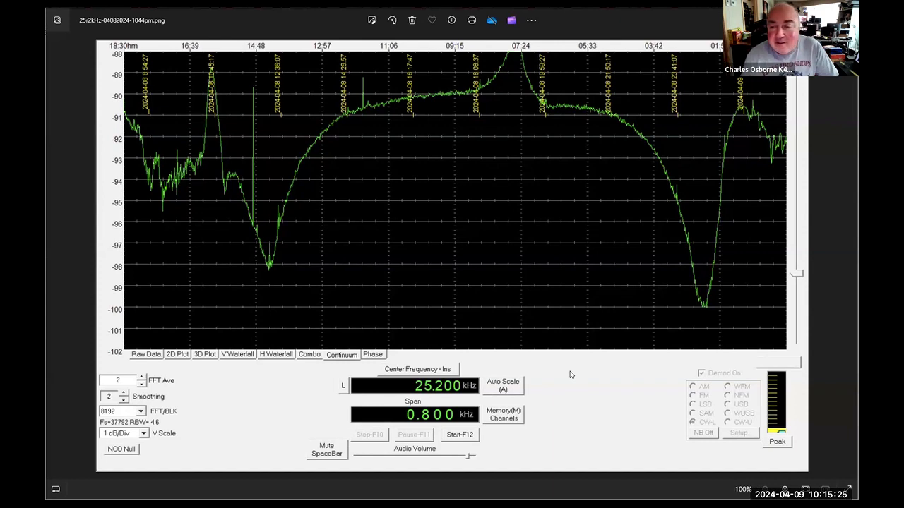
mouse_move(558, 186)
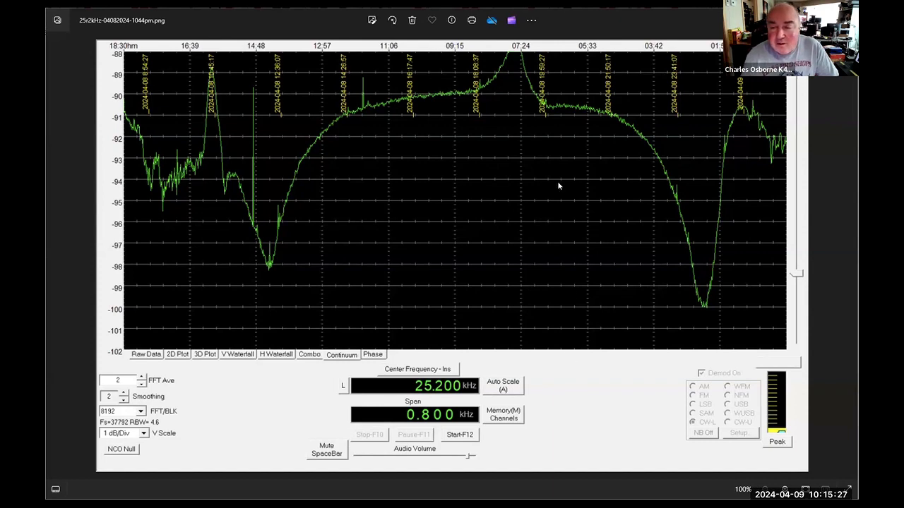
mouse_move(546, 103)
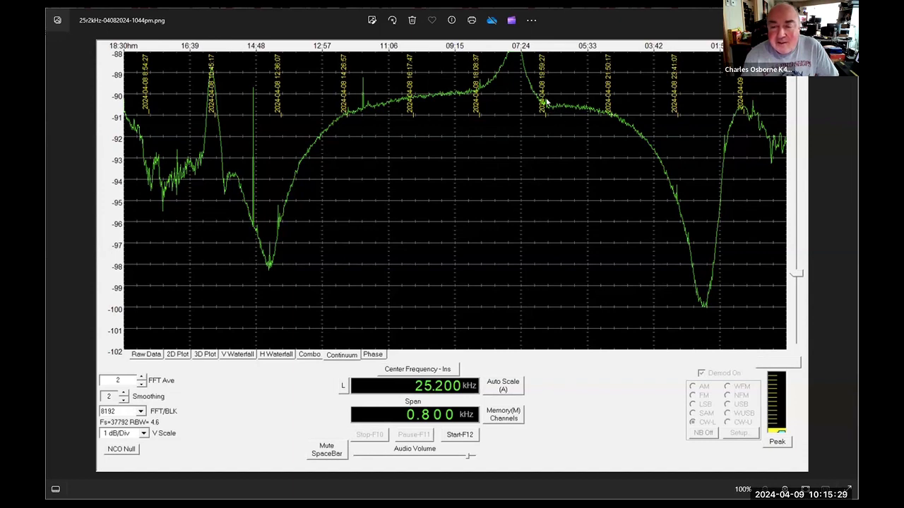
mouse_move(438, 96)
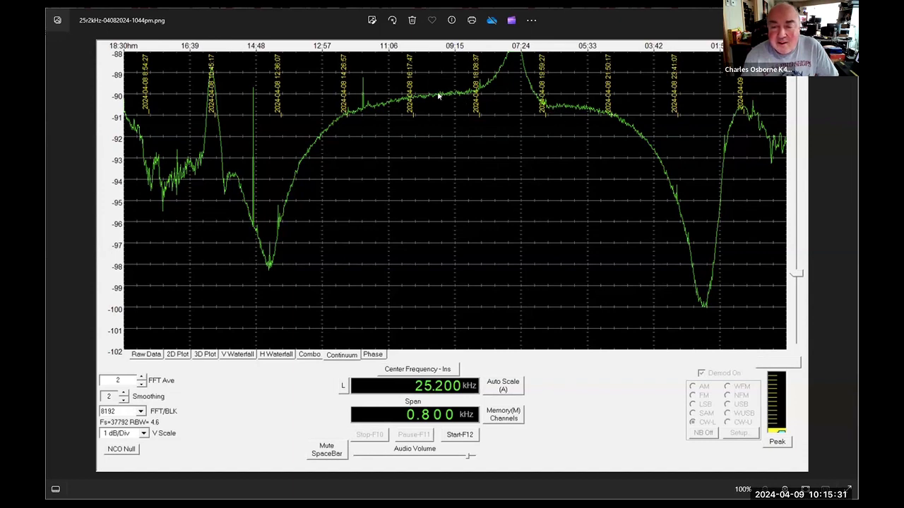
mouse_move(595, 171)
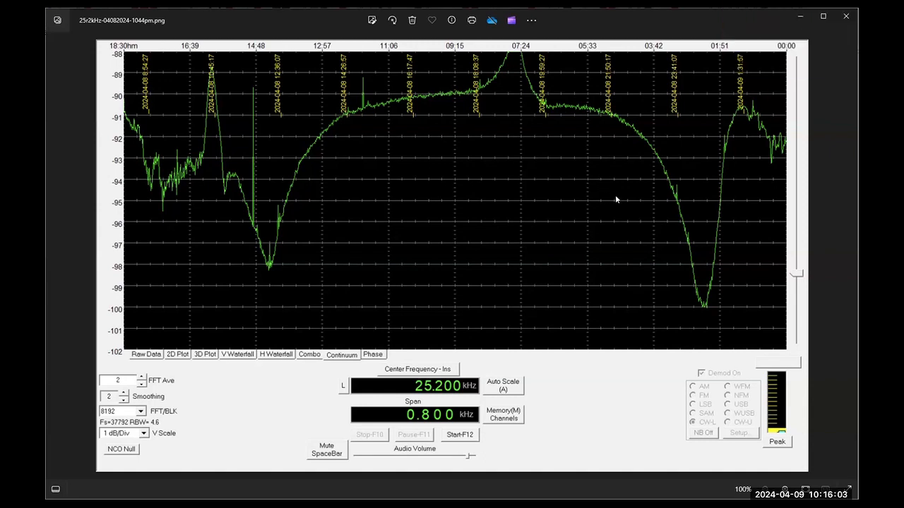
mouse_move(618, 197)
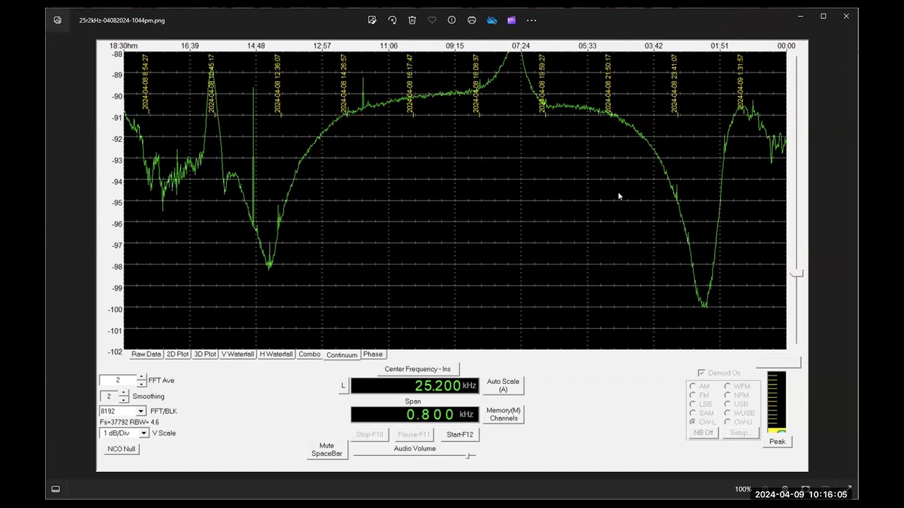
mouse_move(633, 319)
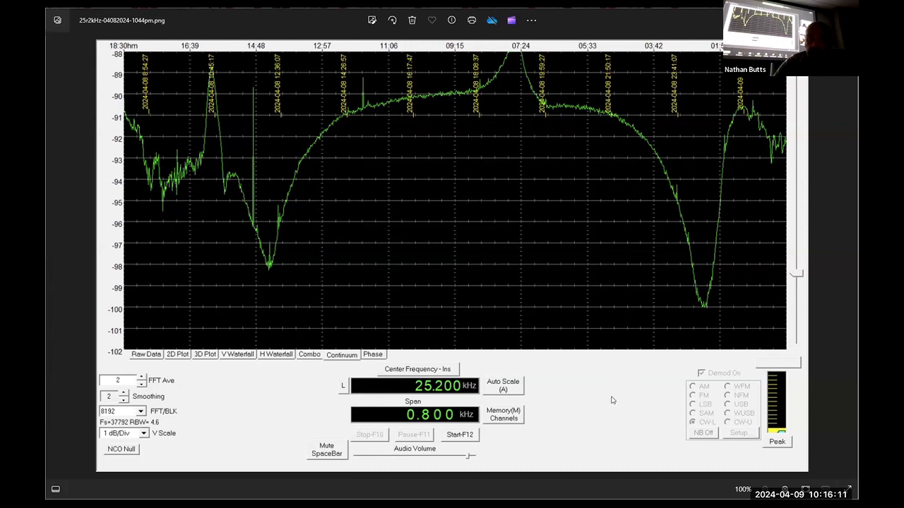
mouse_move(601, 417)
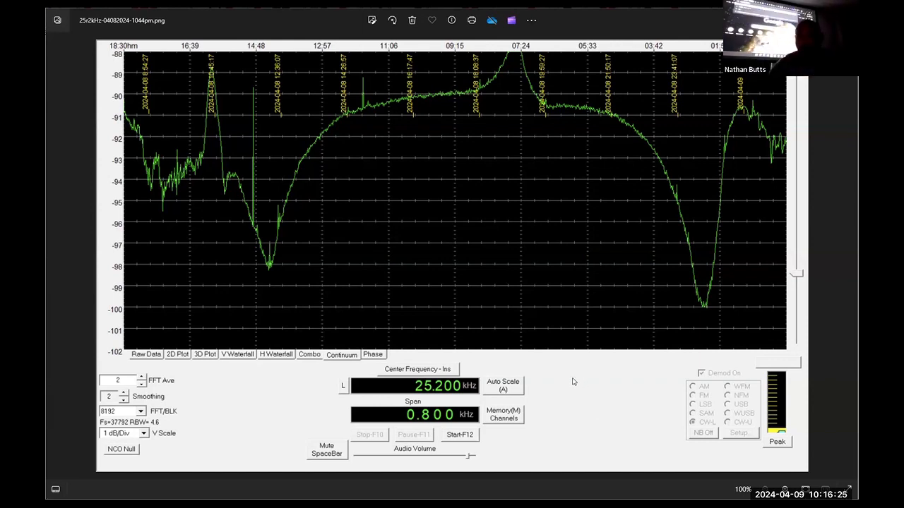
mouse_move(560, 246)
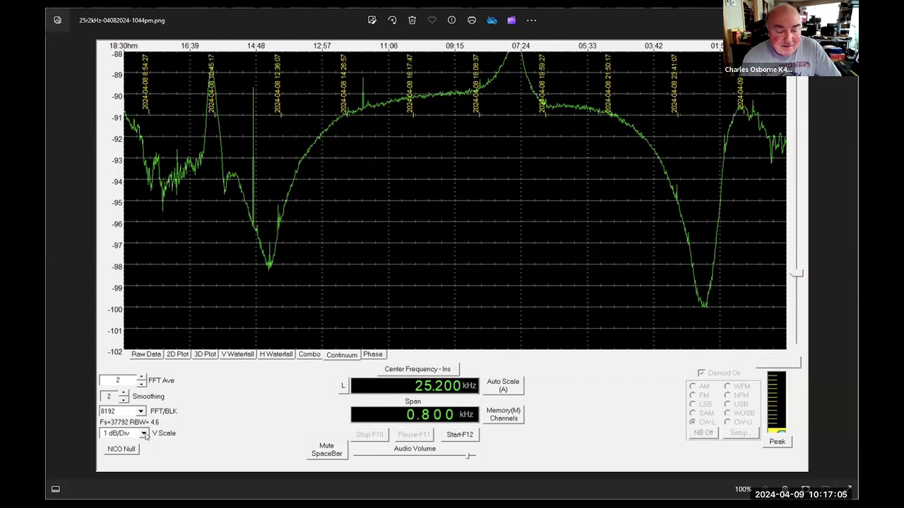
mouse_move(250, 427)
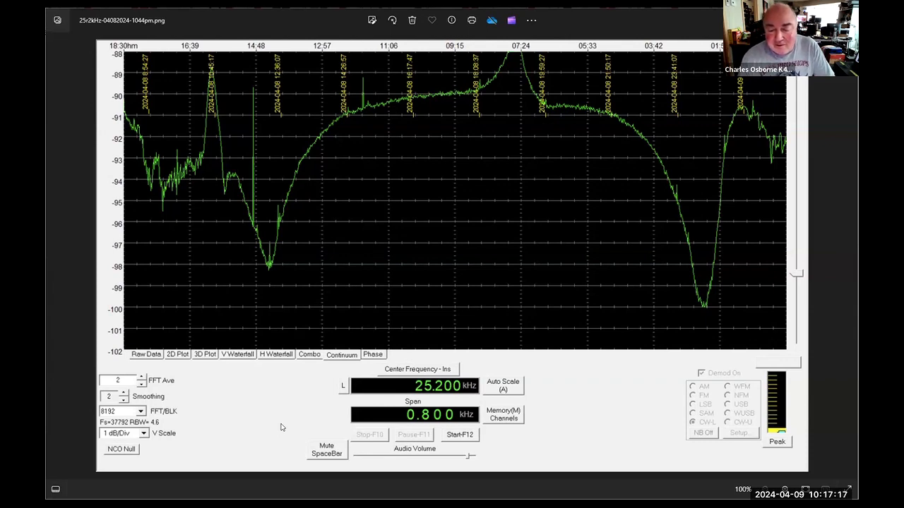
mouse_move(579, 410)
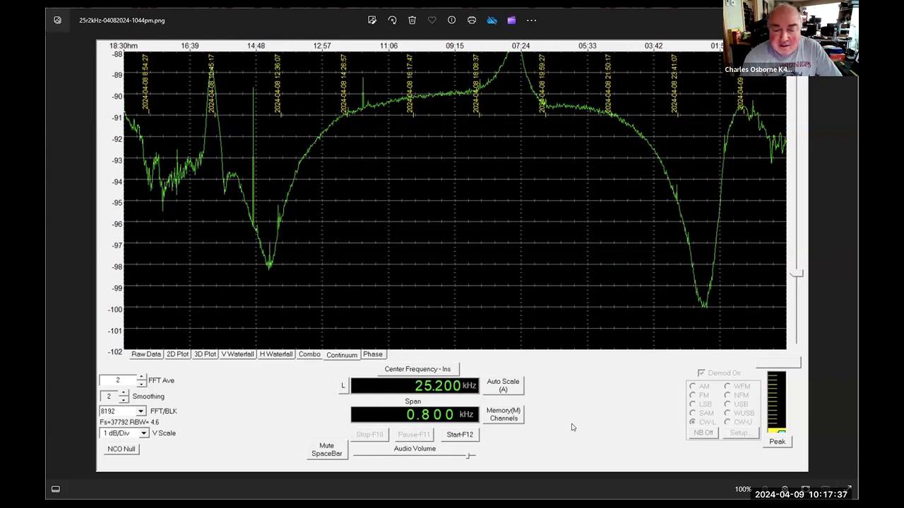
mouse_move(479, 390)
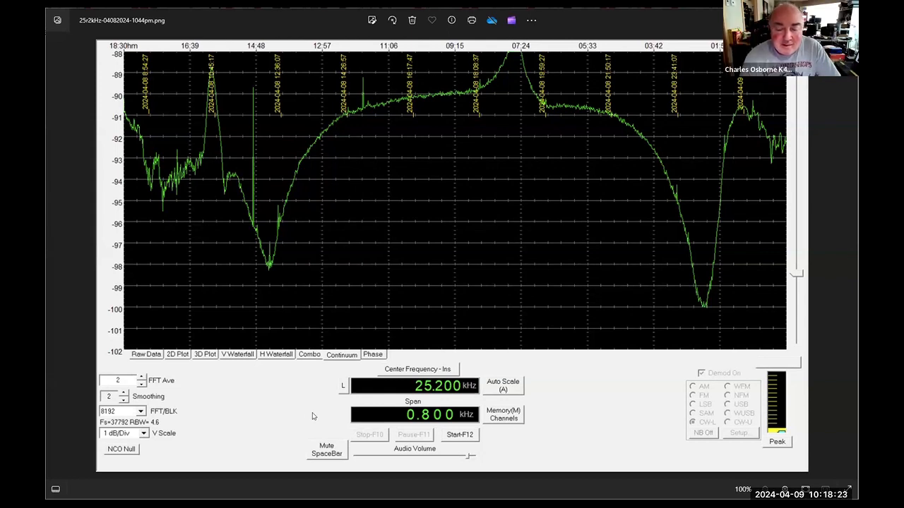
mouse_move(325, 416)
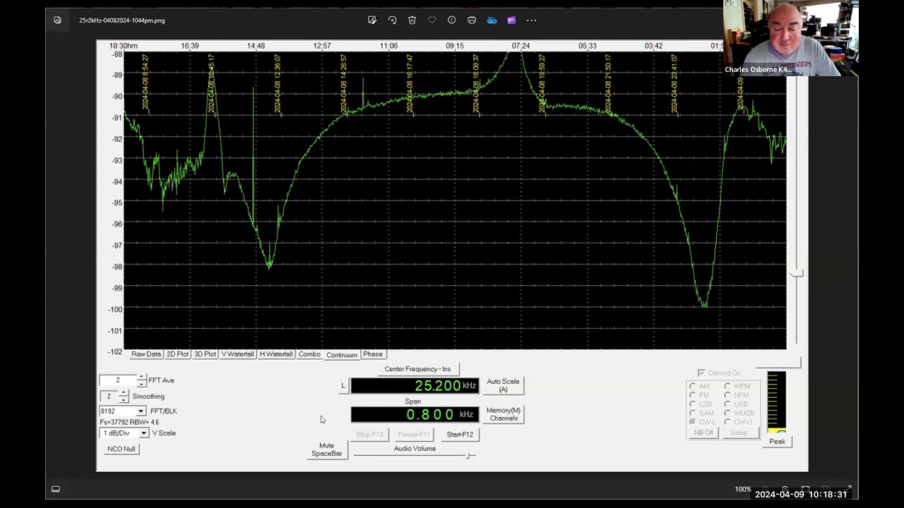
mouse_move(249, 420)
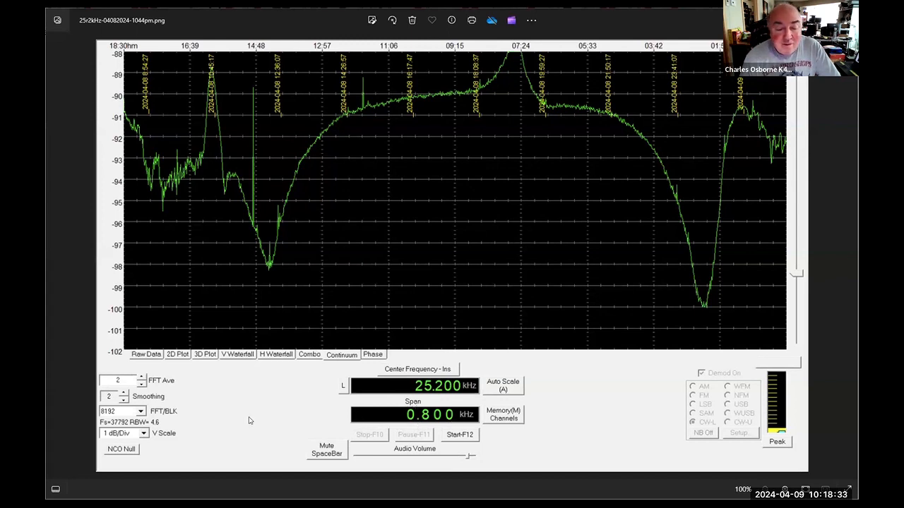
mouse_move(217, 406)
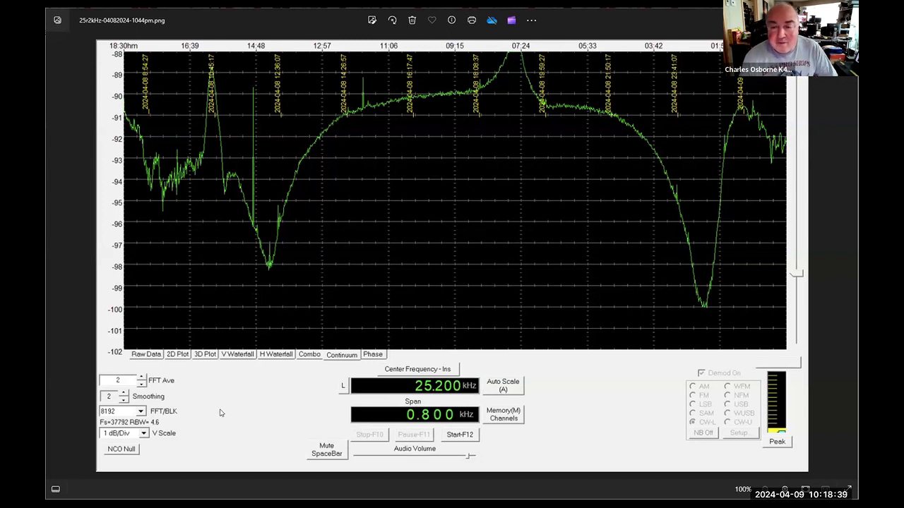
mouse_move(221, 354)
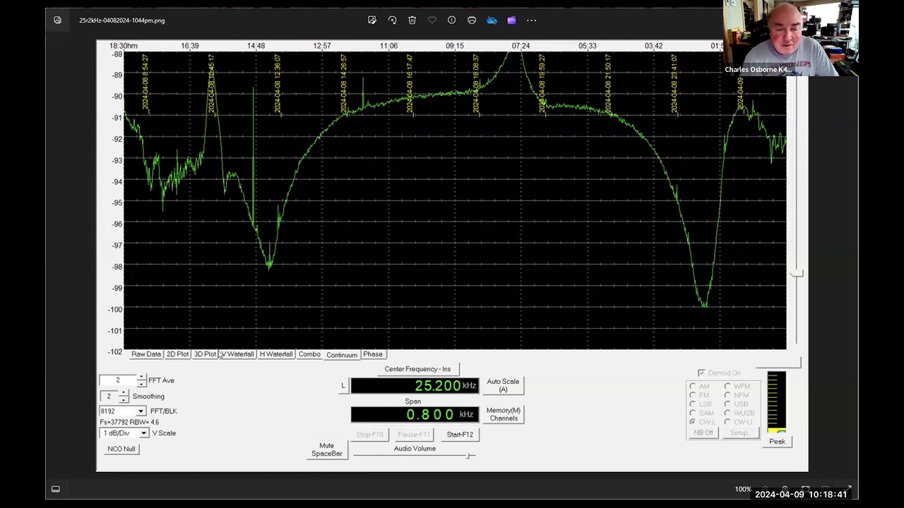
mouse_move(239, 365)
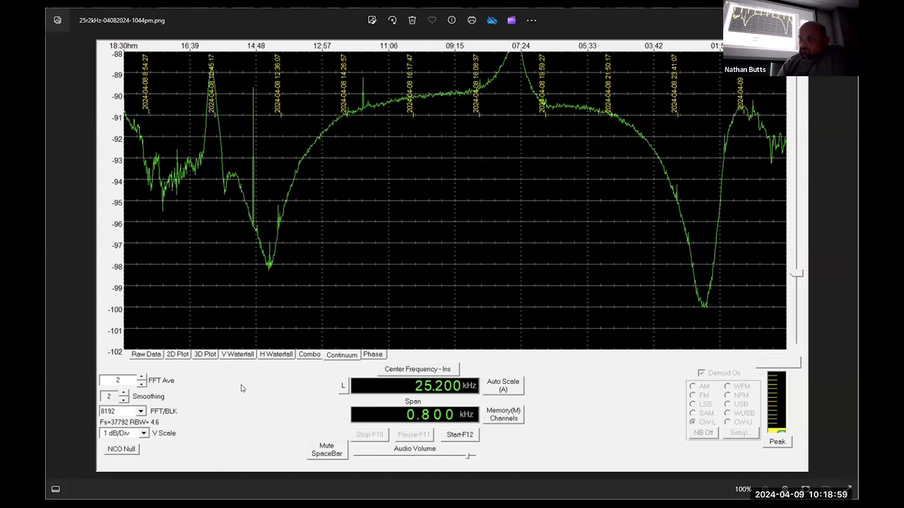
mouse_move(278, 383)
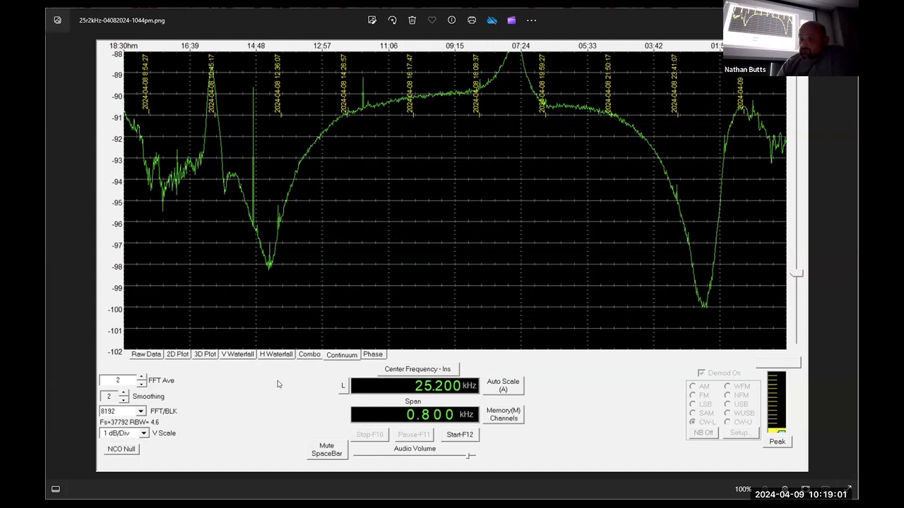
mouse_move(261, 365)
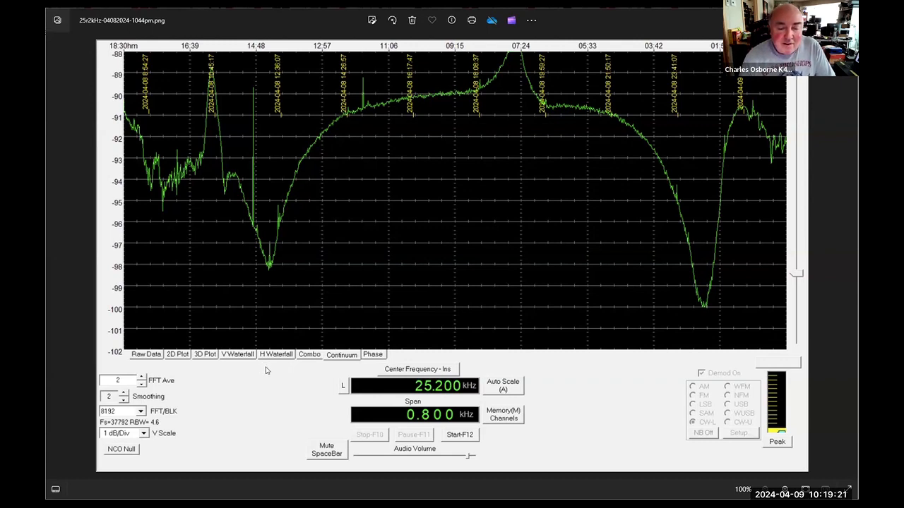
mouse_move(290, 375)
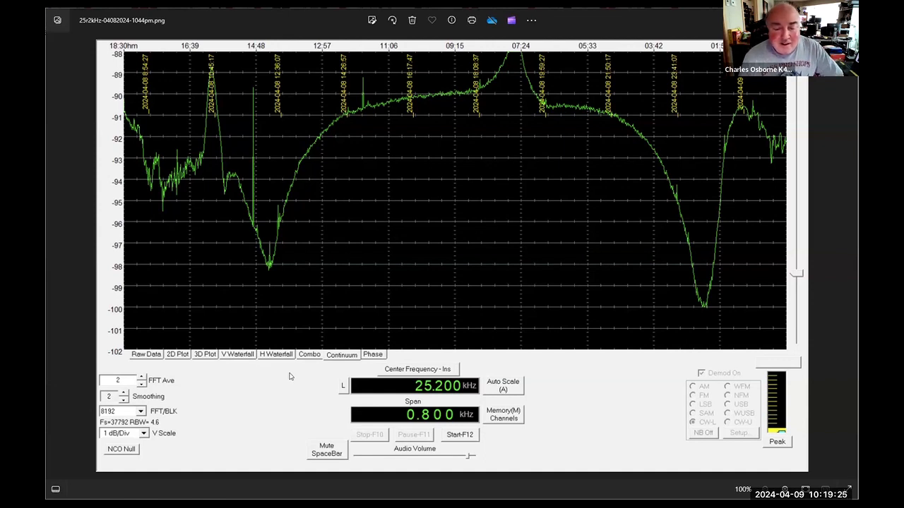
mouse_move(252, 366)
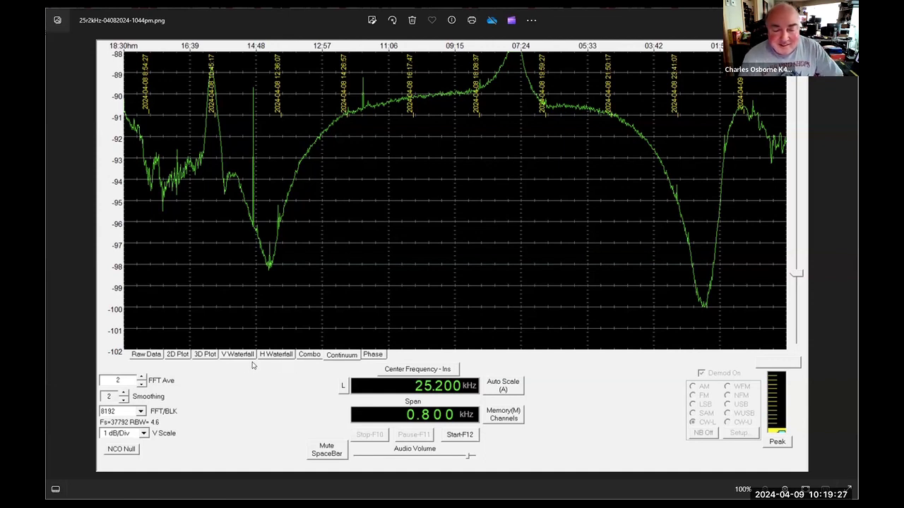
mouse_move(295, 382)
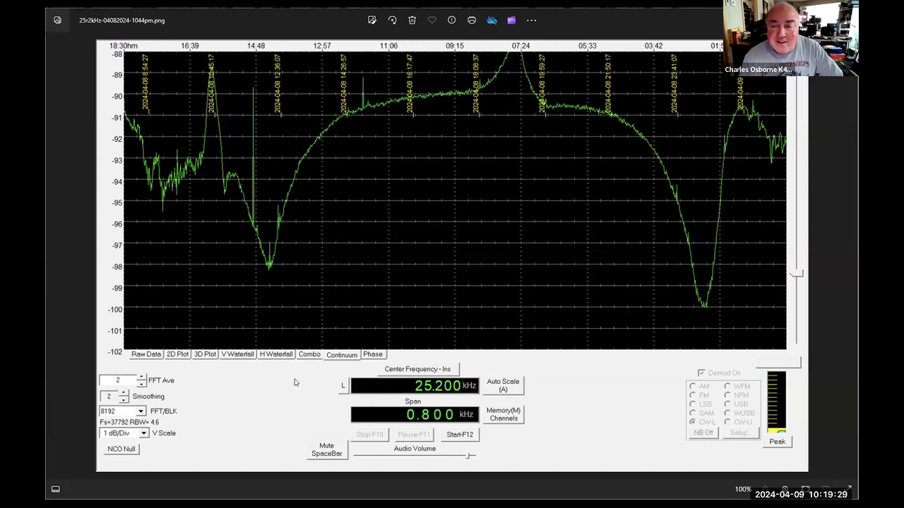
mouse_move(281, 375)
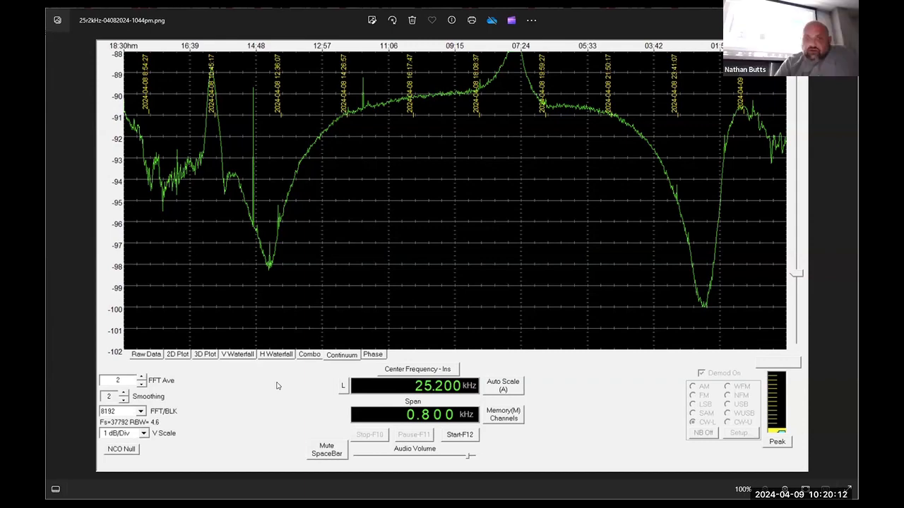
mouse_move(479, 117)
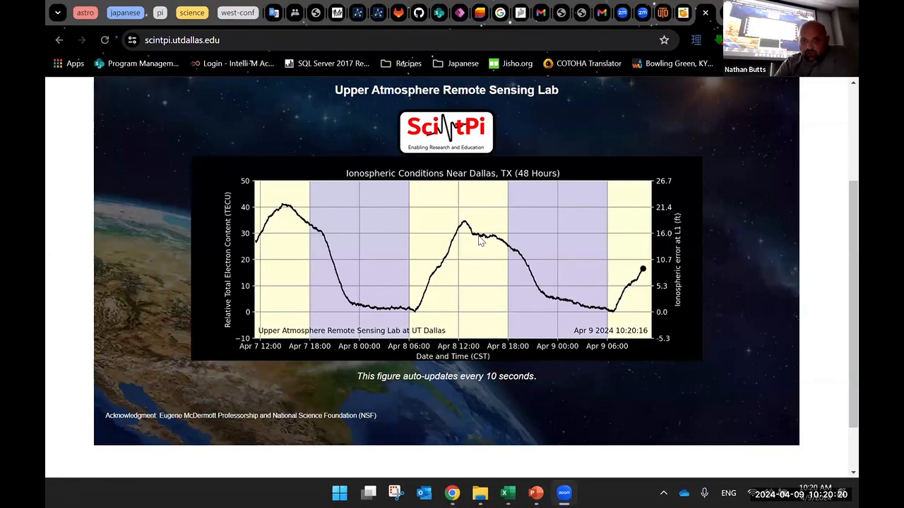
mouse_move(756, 344)
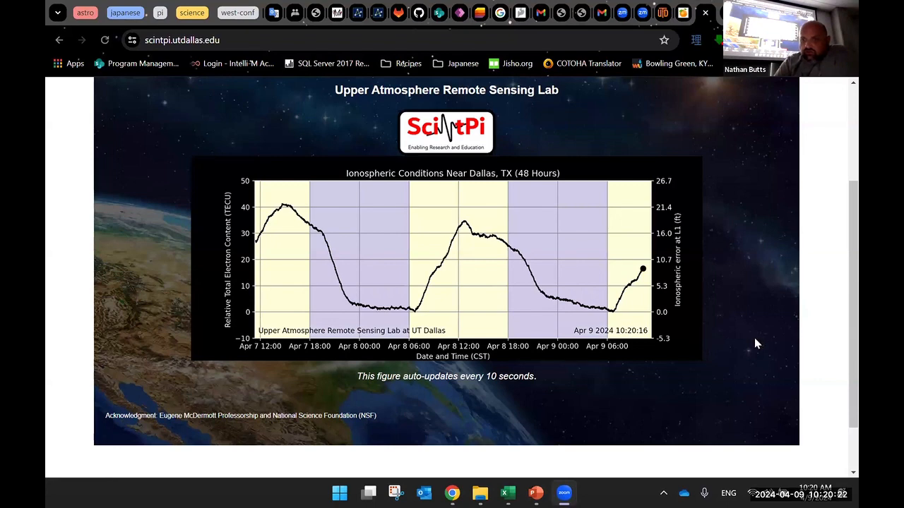
mouse_move(442, 173)
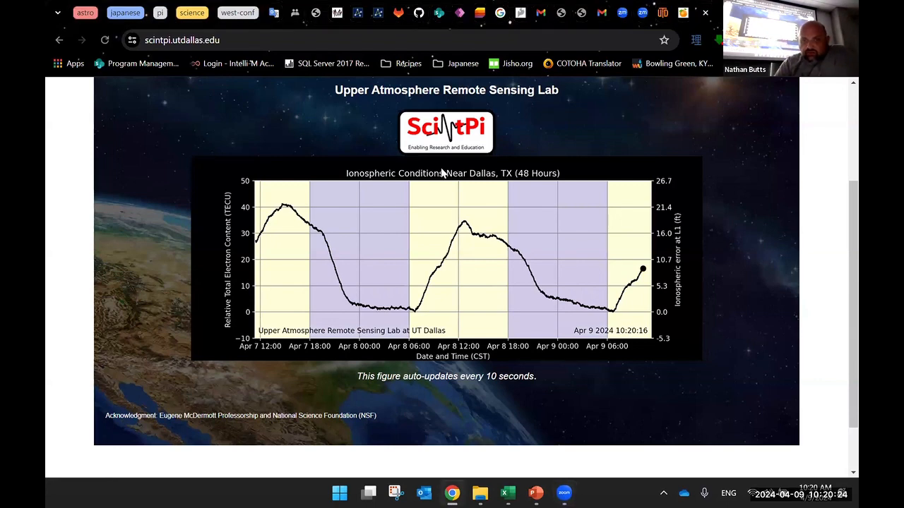
scroll("down", 3)
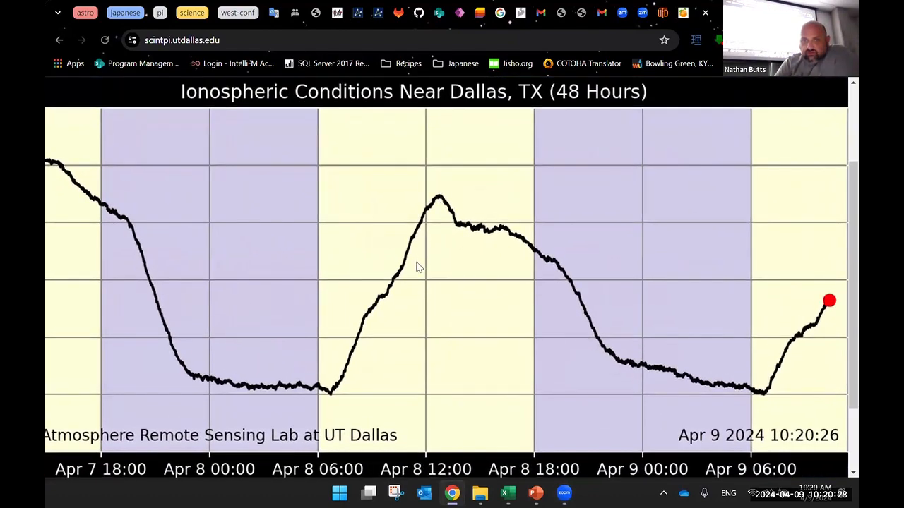
mouse_move(462, 231)
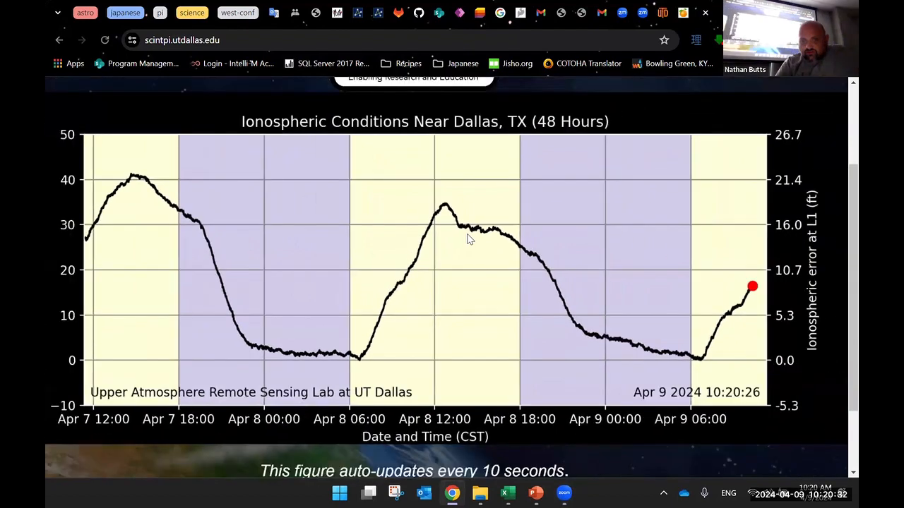
scroll("up", 3)
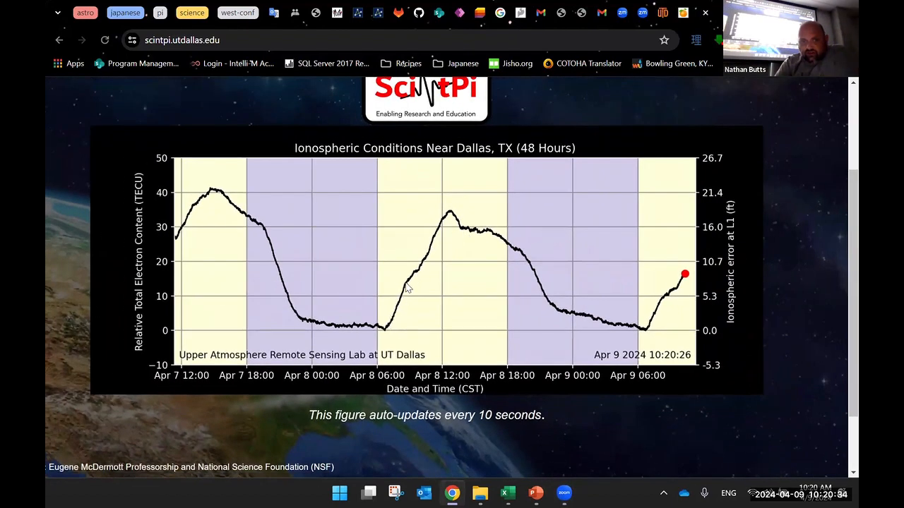
mouse_move(216, 196)
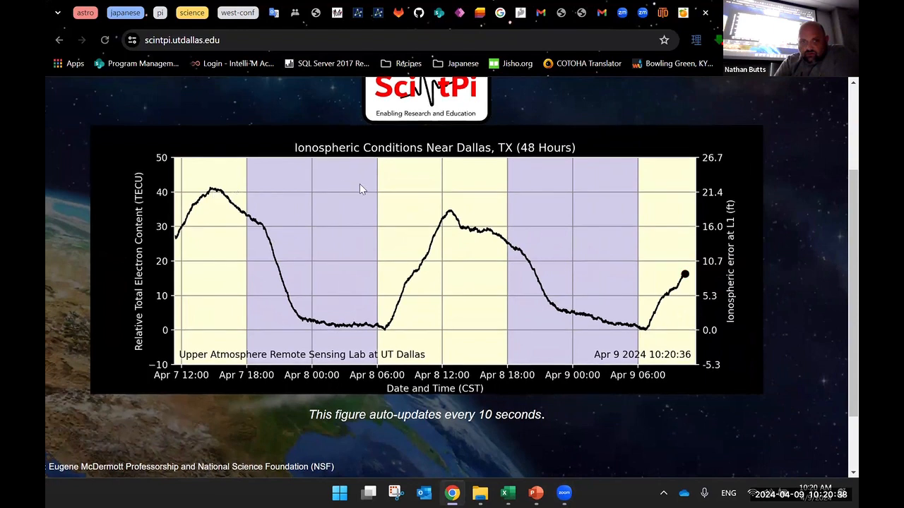
mouse_move(466, 234)
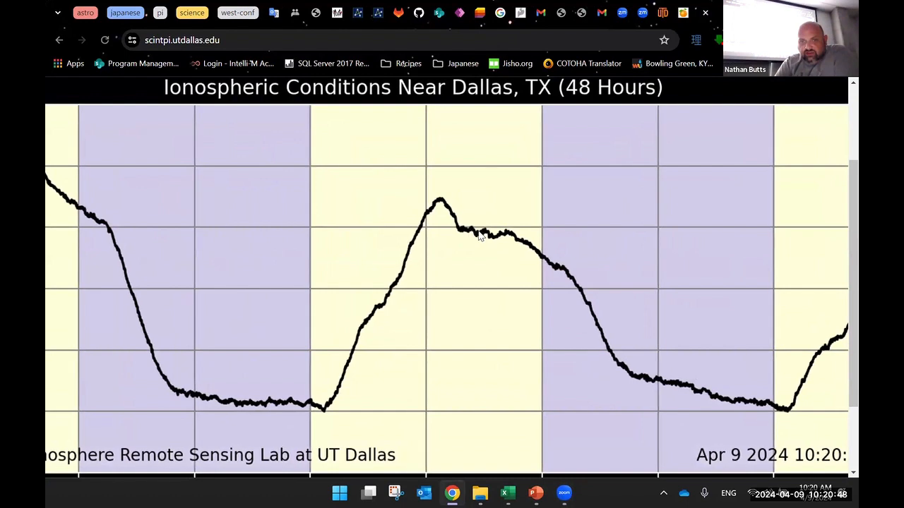
mouse_move(486, 236)
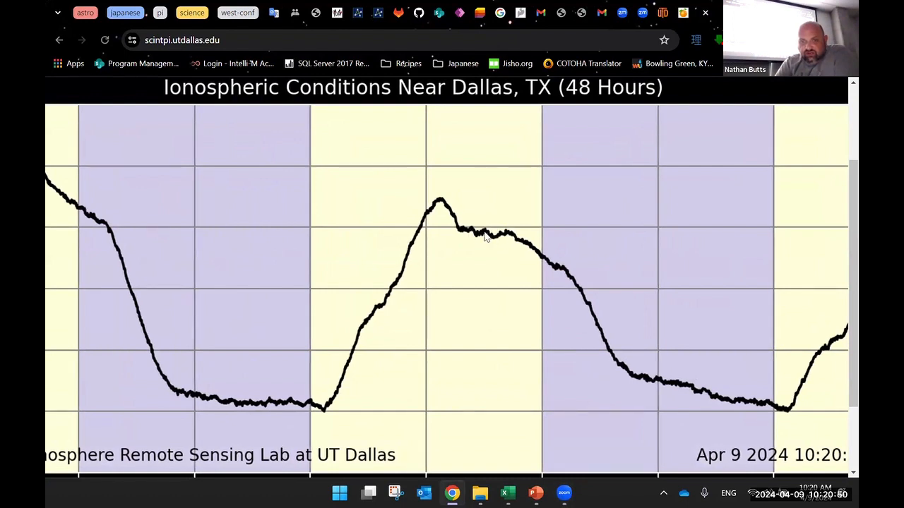
mouse_move(469, 232)
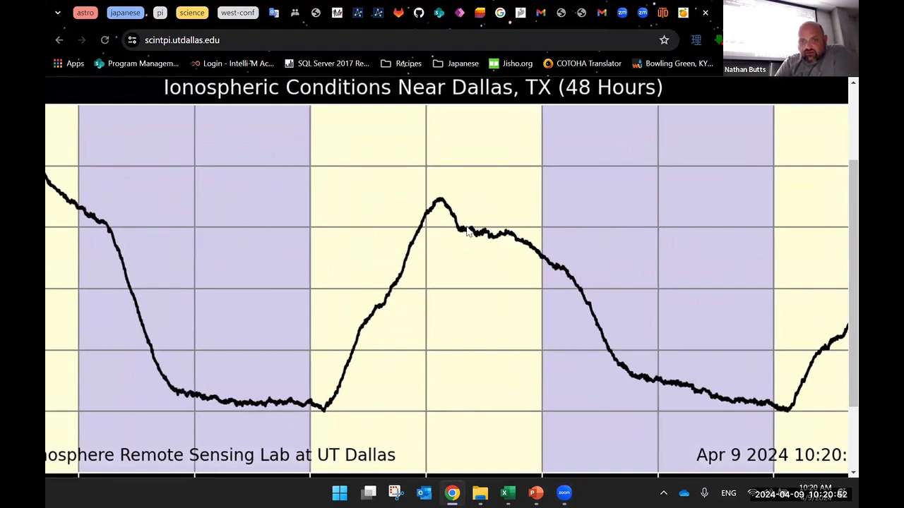
mouse_move(539, 224)
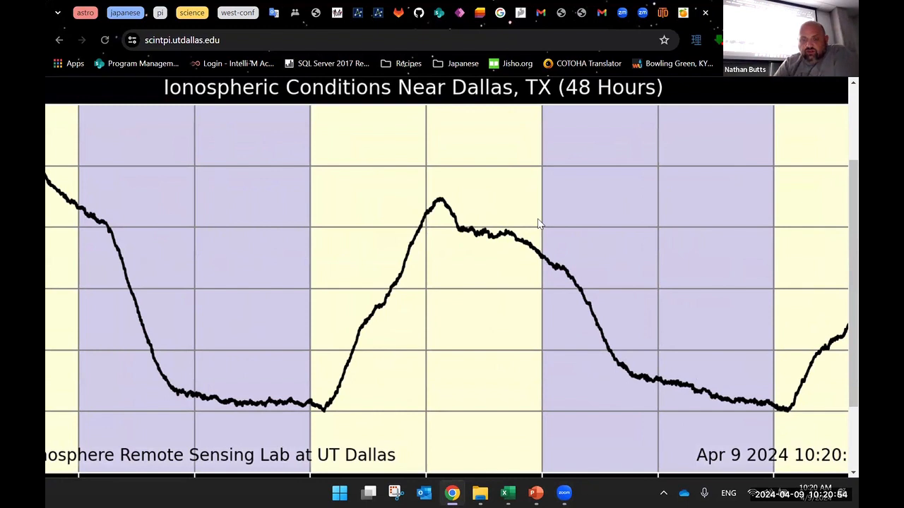
mouse_move(469, 226)
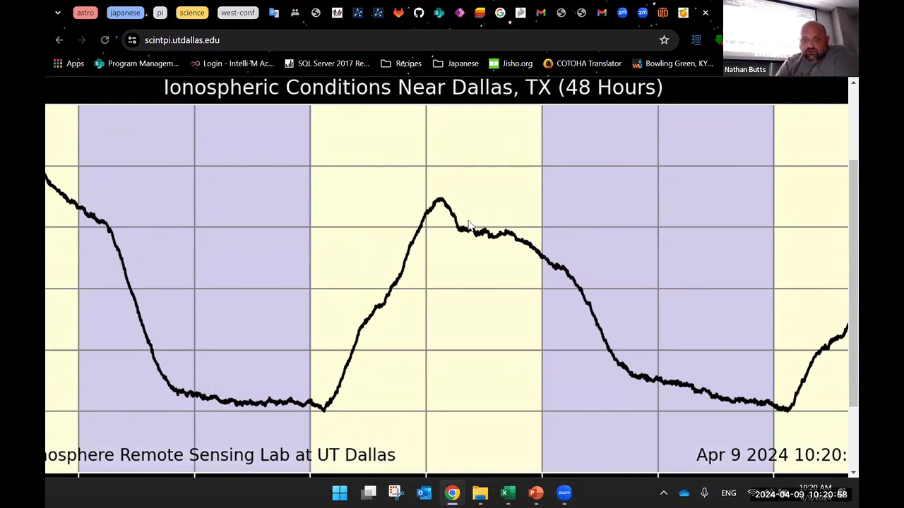
scroll("up", 3)
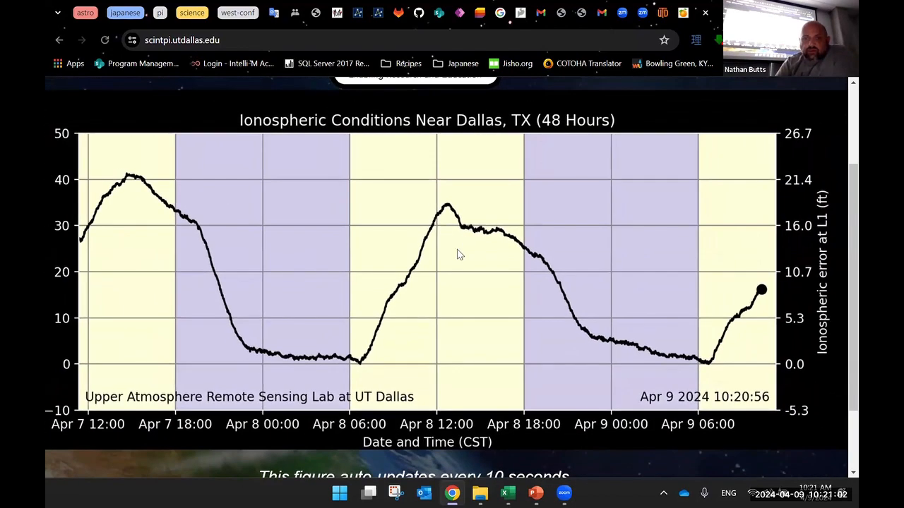
mouse_move(466, 233)
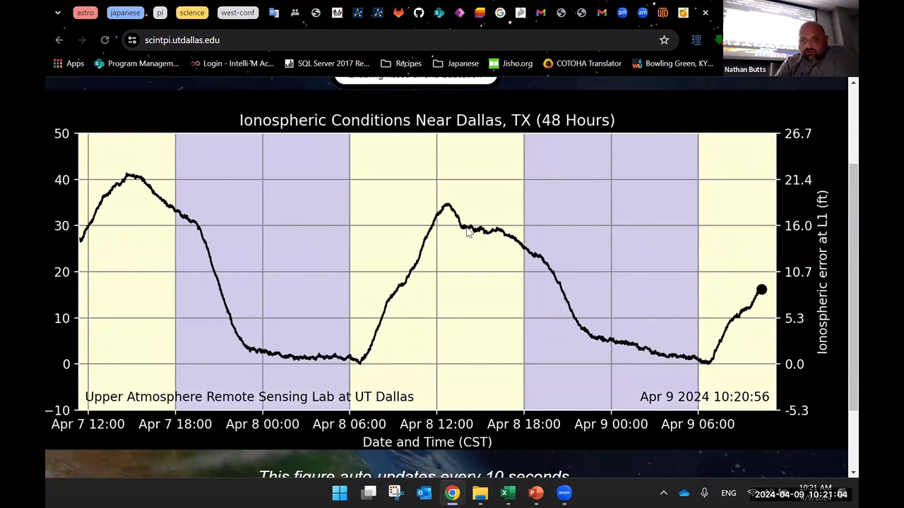
mouse_move(677, 361)
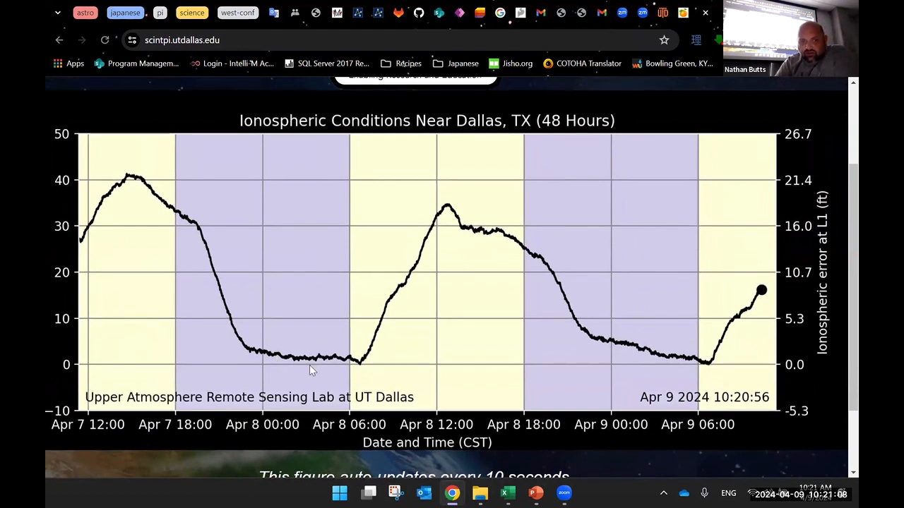
mouse_move(166, 208)
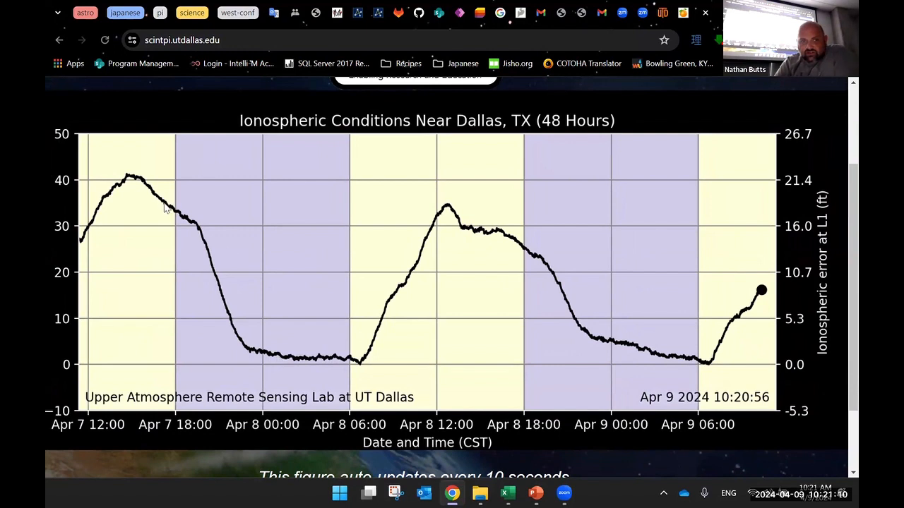
mouse_move(193, 228)
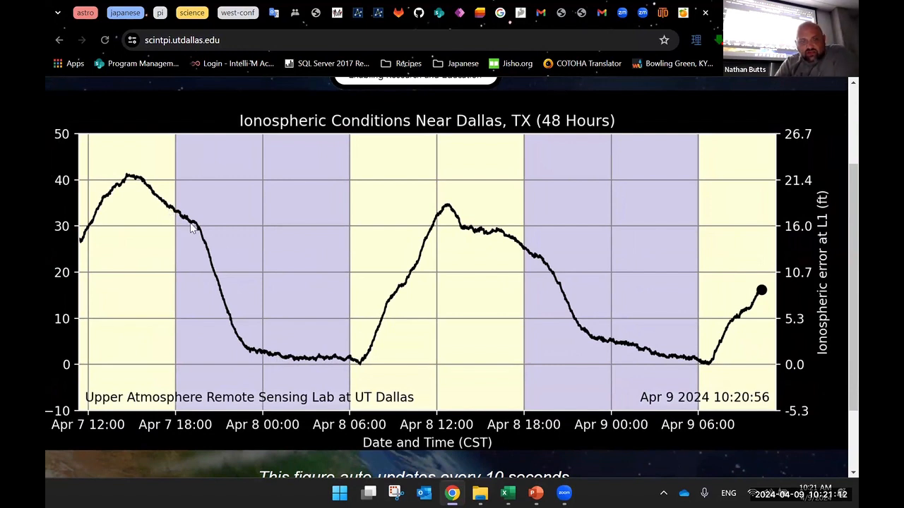
mouse_move(346, 257)
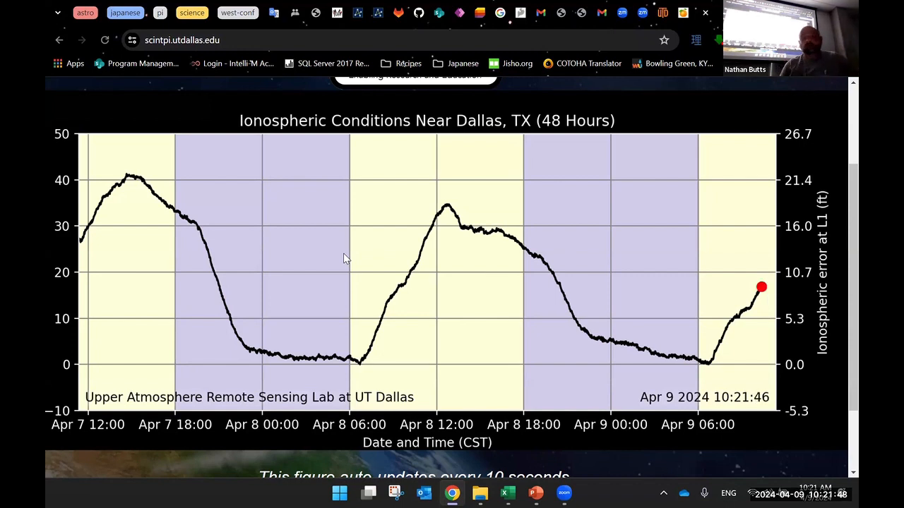
mouse_move(437, 270)
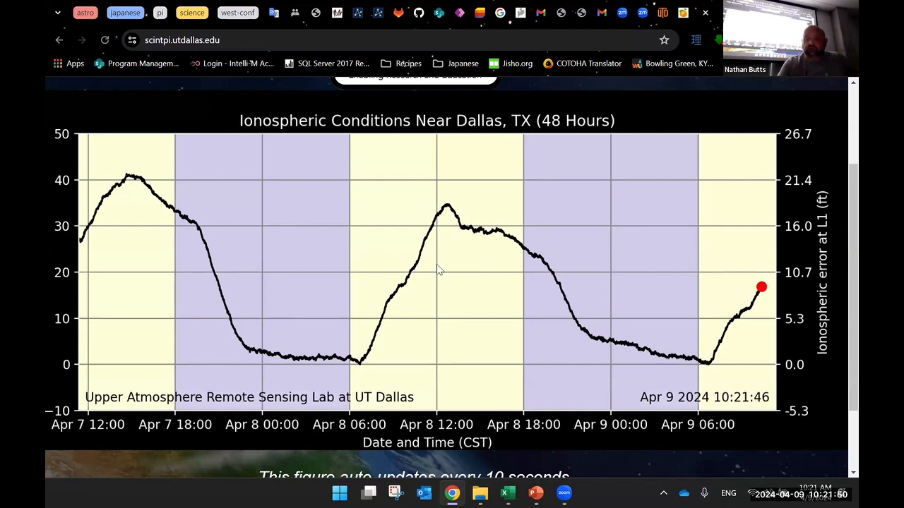
mouse_move(459, 233)
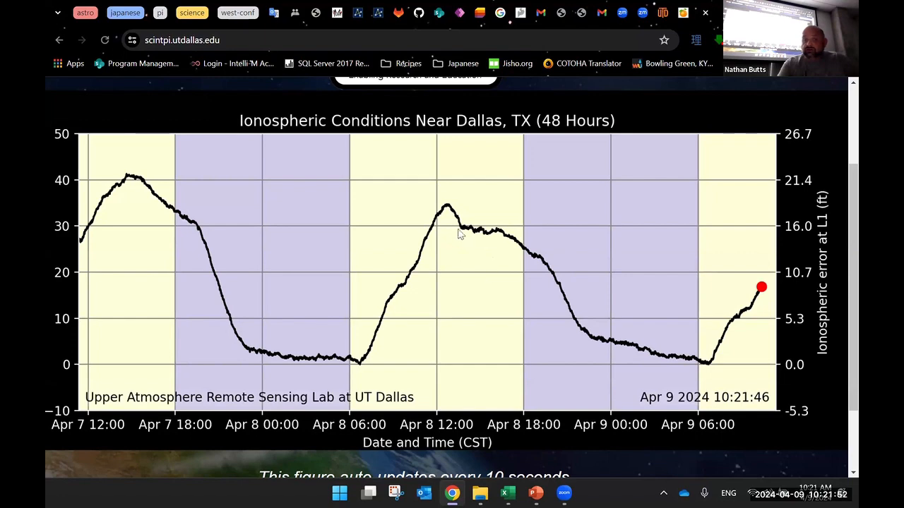
scroll("up", 3)
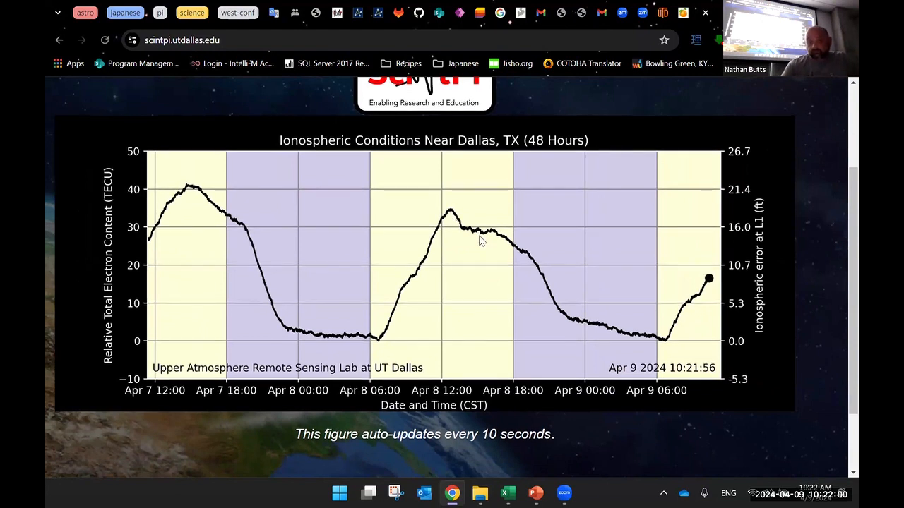
mouse_move(484, 235)
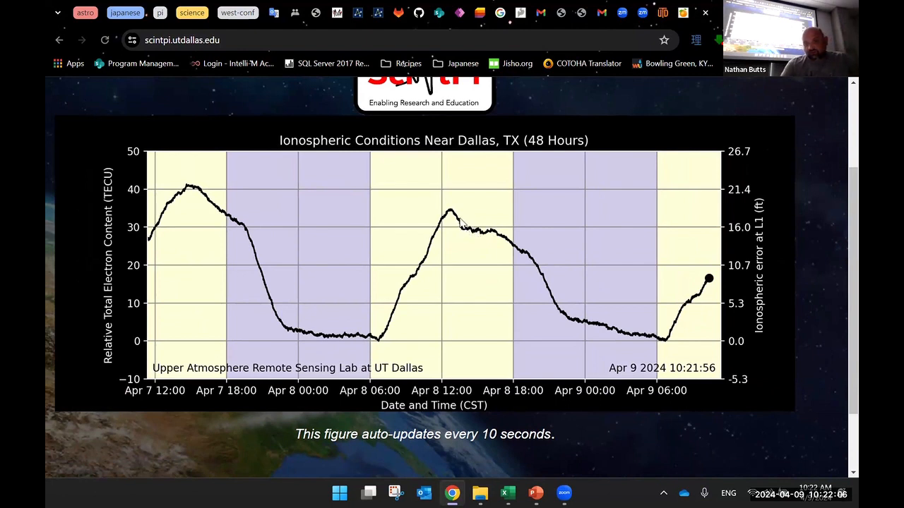
mouse_move(249, 192)
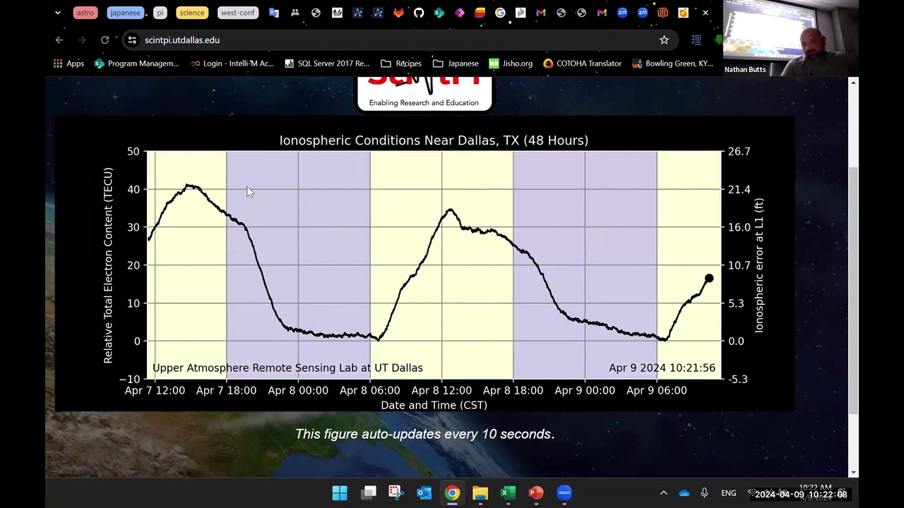
mouse_move(197, 193)
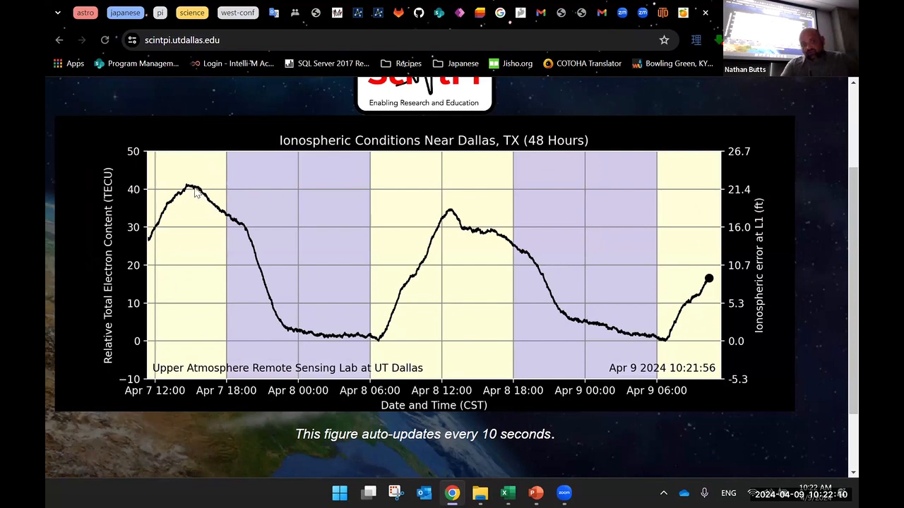
mouse_move(201, 199)
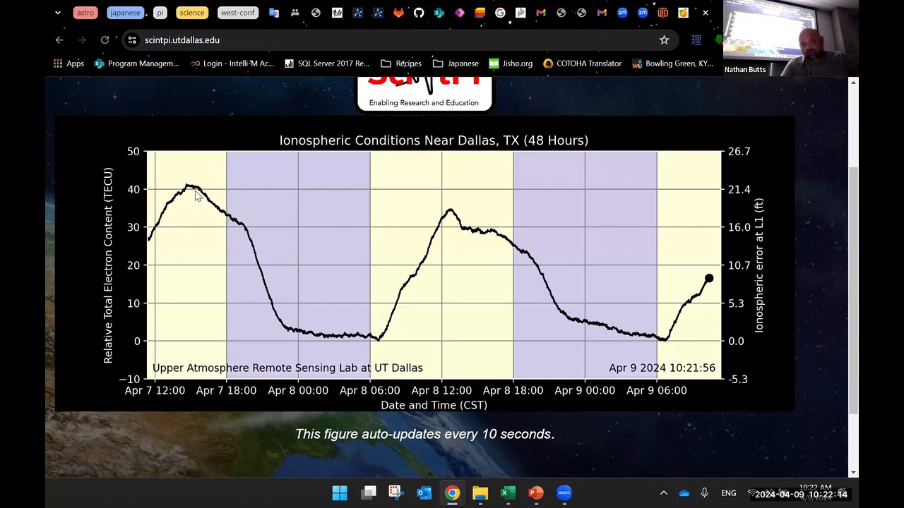
mouse_move(456, 247)
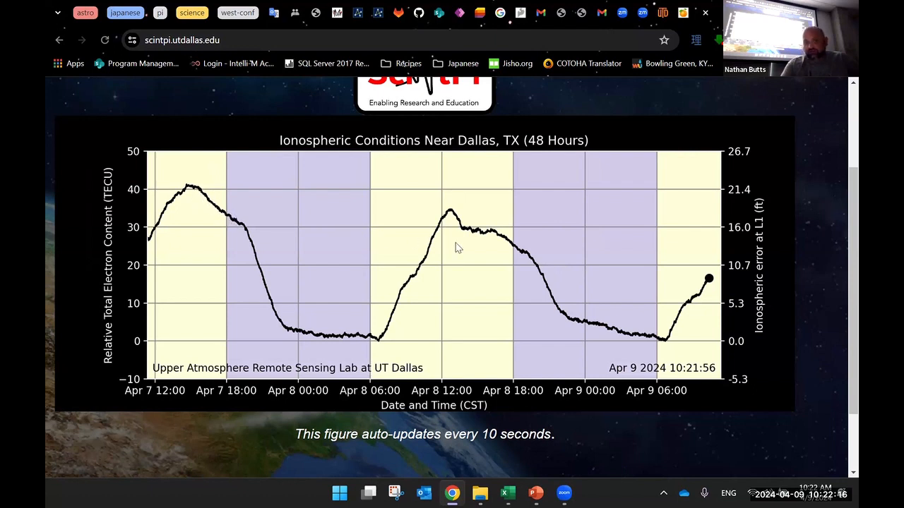
mouse_move(505, 246)
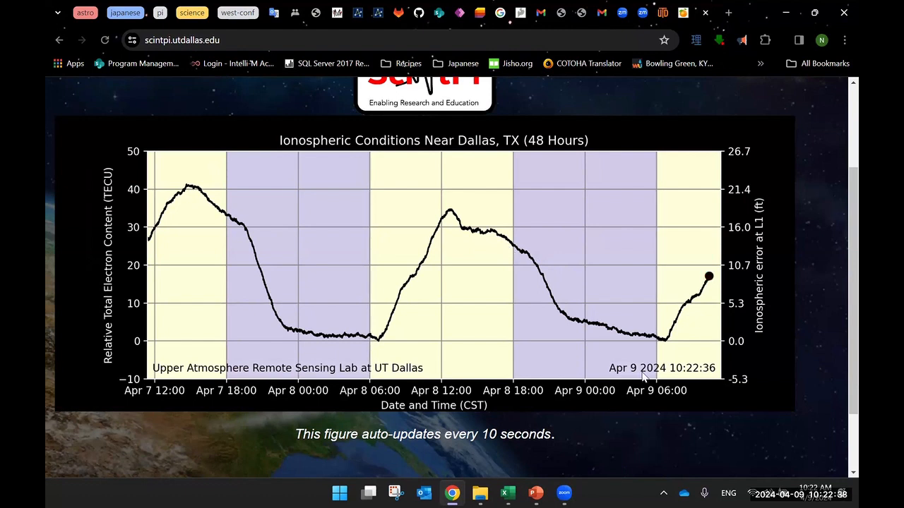
mouse_move(788, 328)
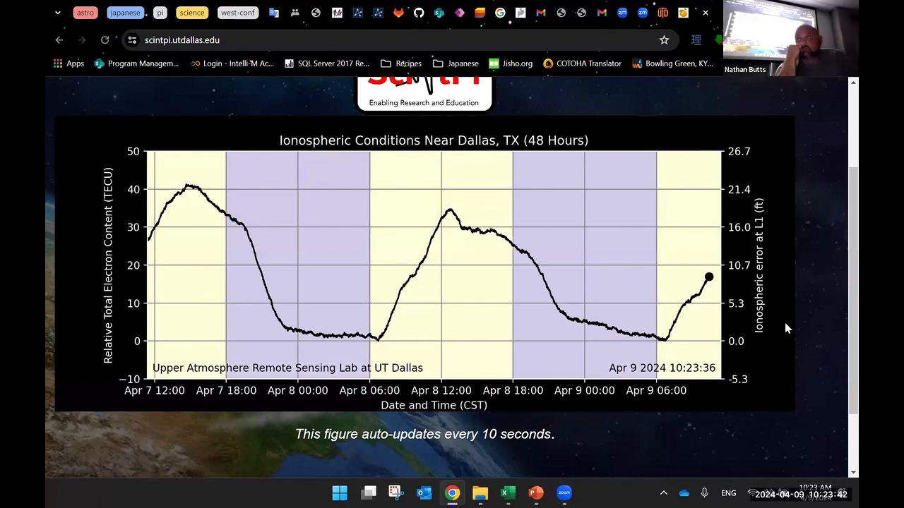
mouse_move(491, 375)
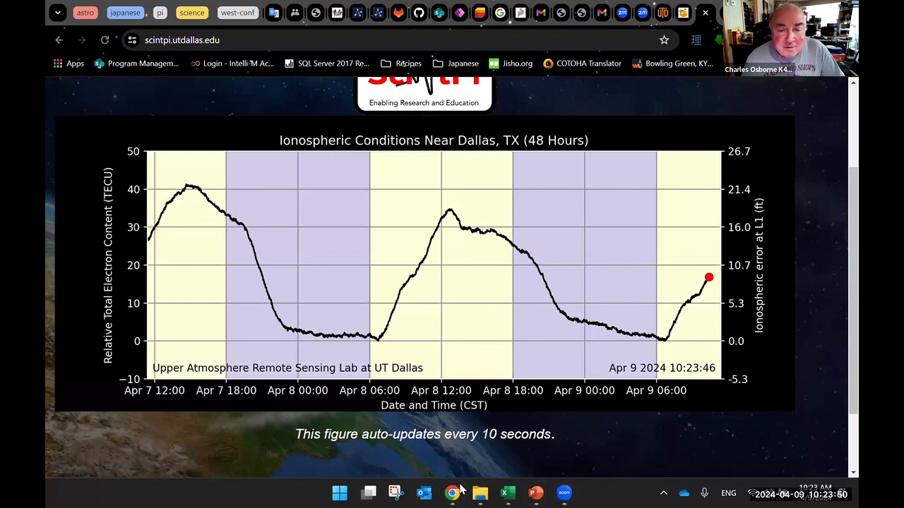
mouse_move(295, 419)
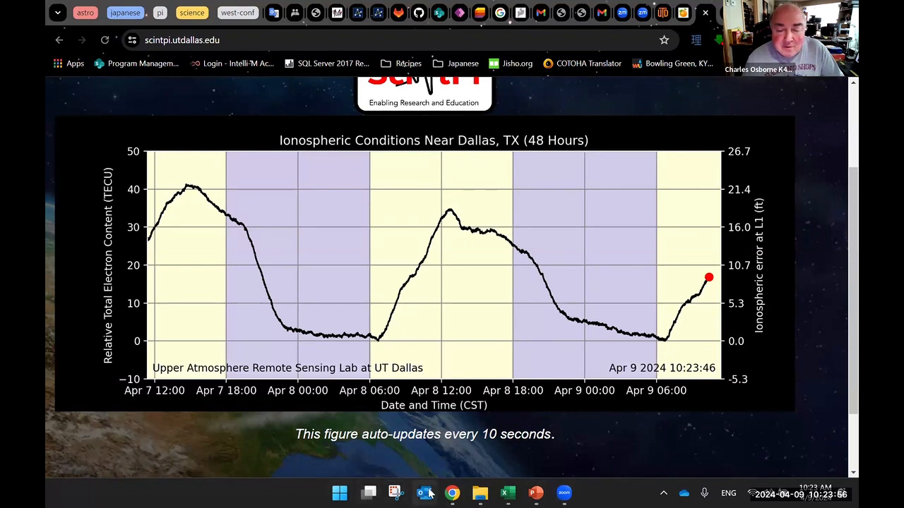
mouse_move(233, 495)
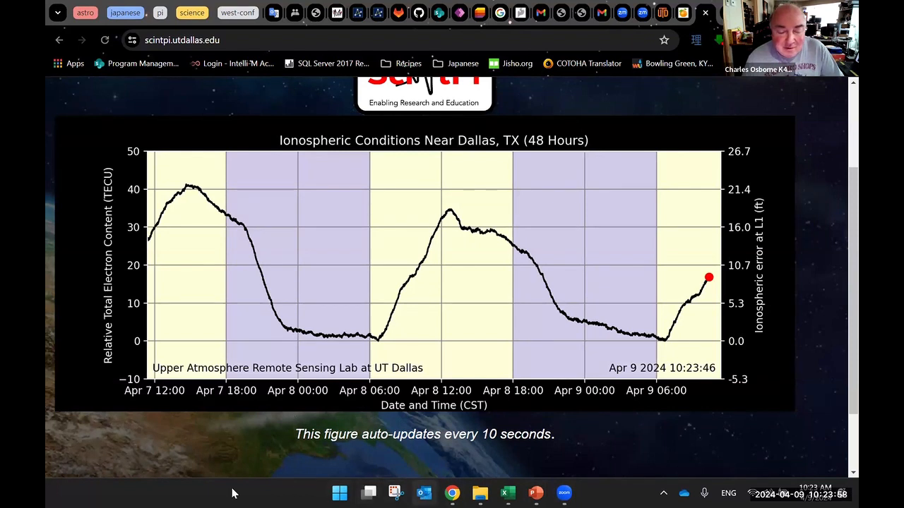